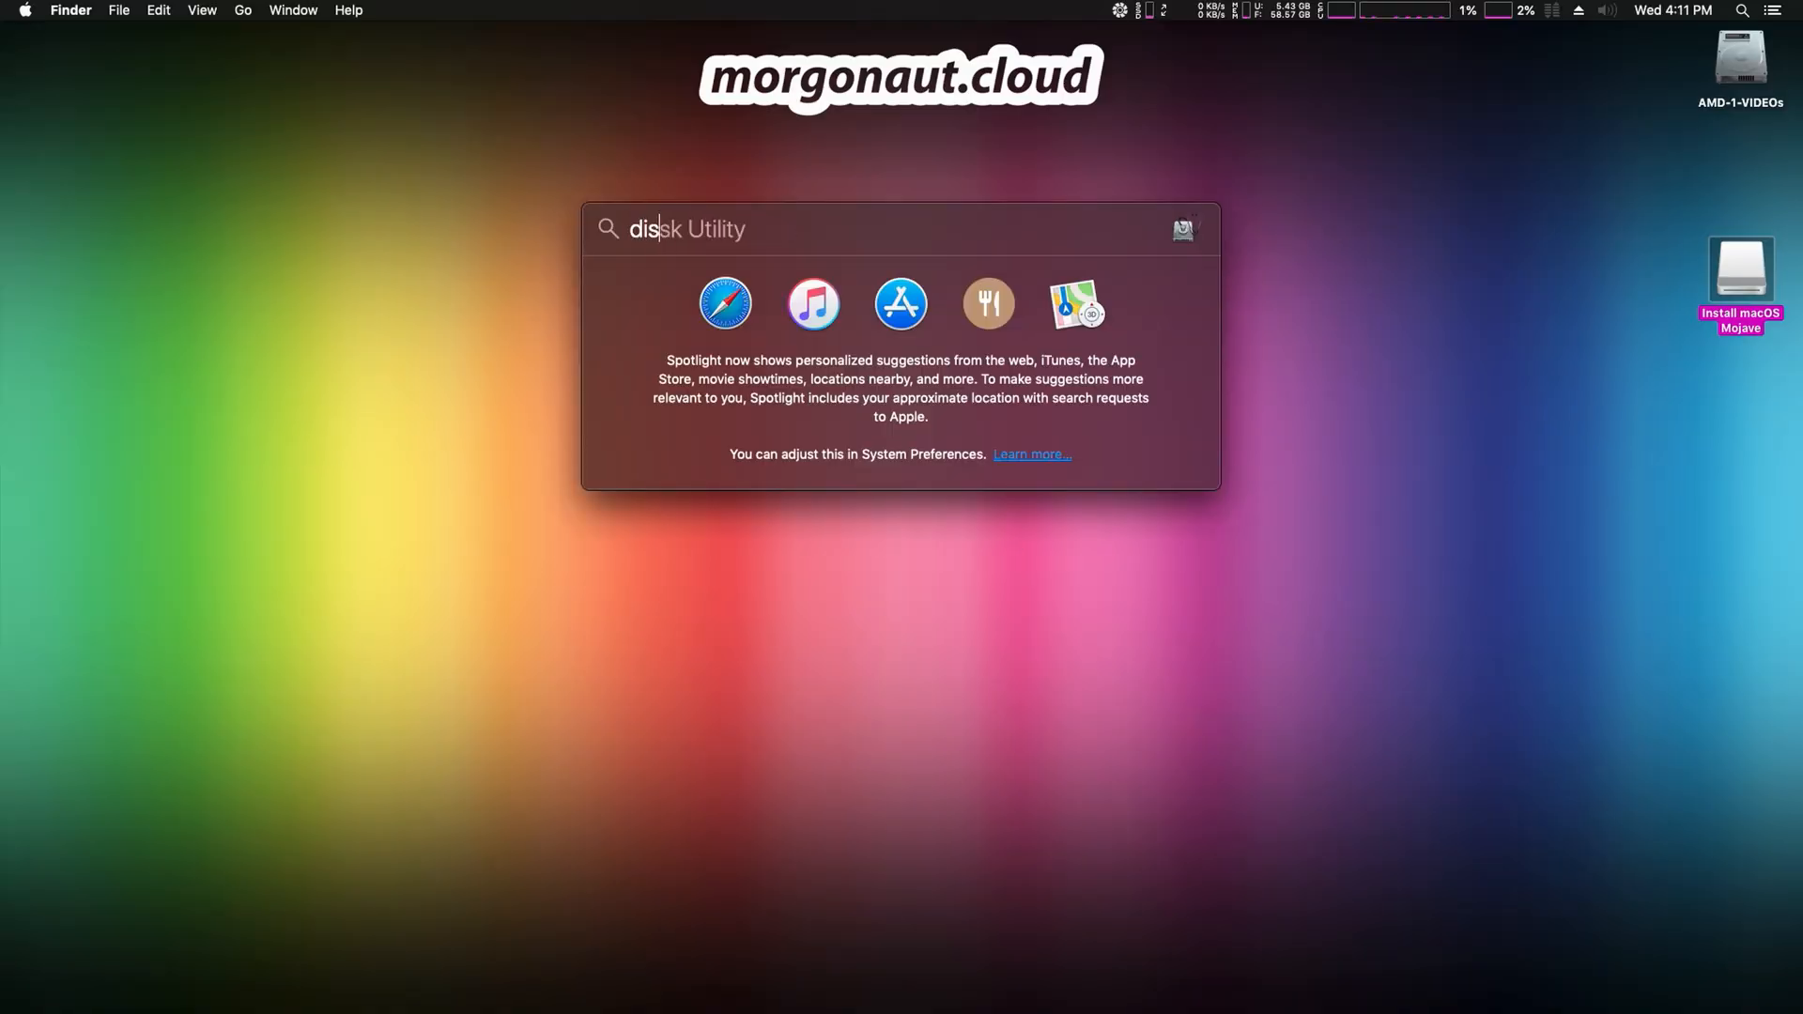
Launch Disk Utility via a Spotlight search for "disk utility".
{"action": "type", "text": "disk utility"}
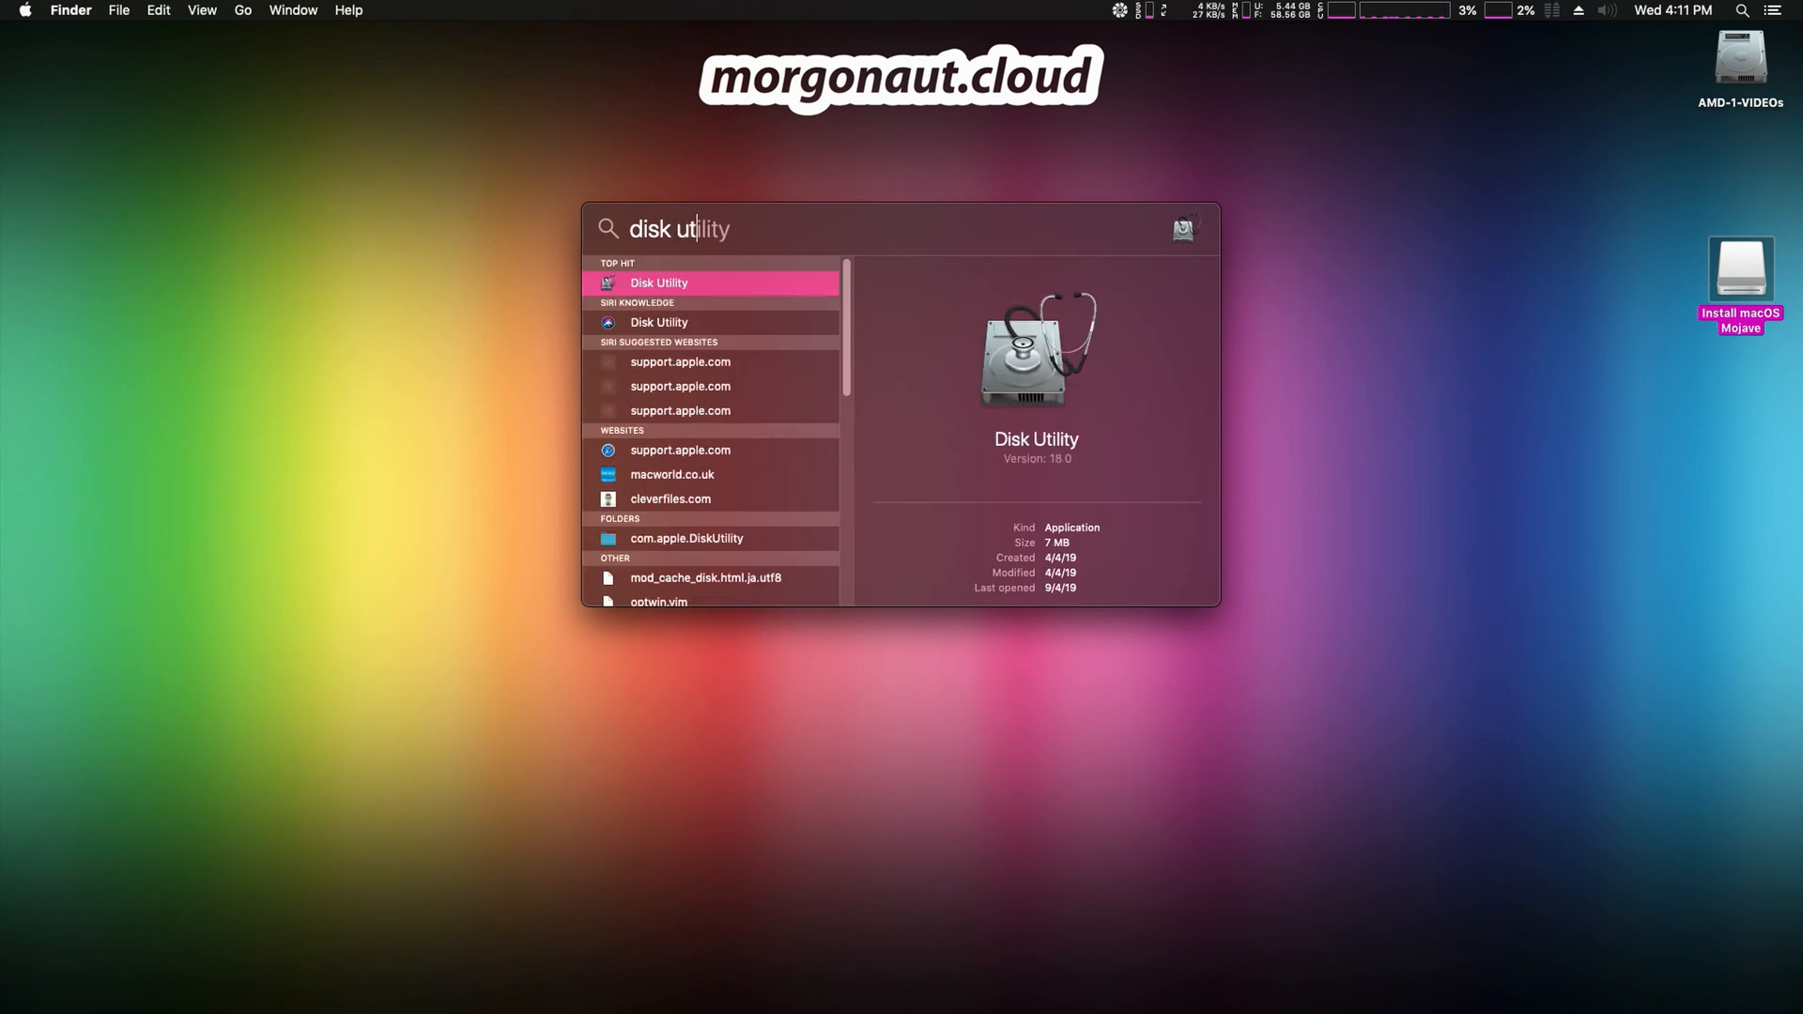
{"action": "left_click", "coordinate": [658, 281]}
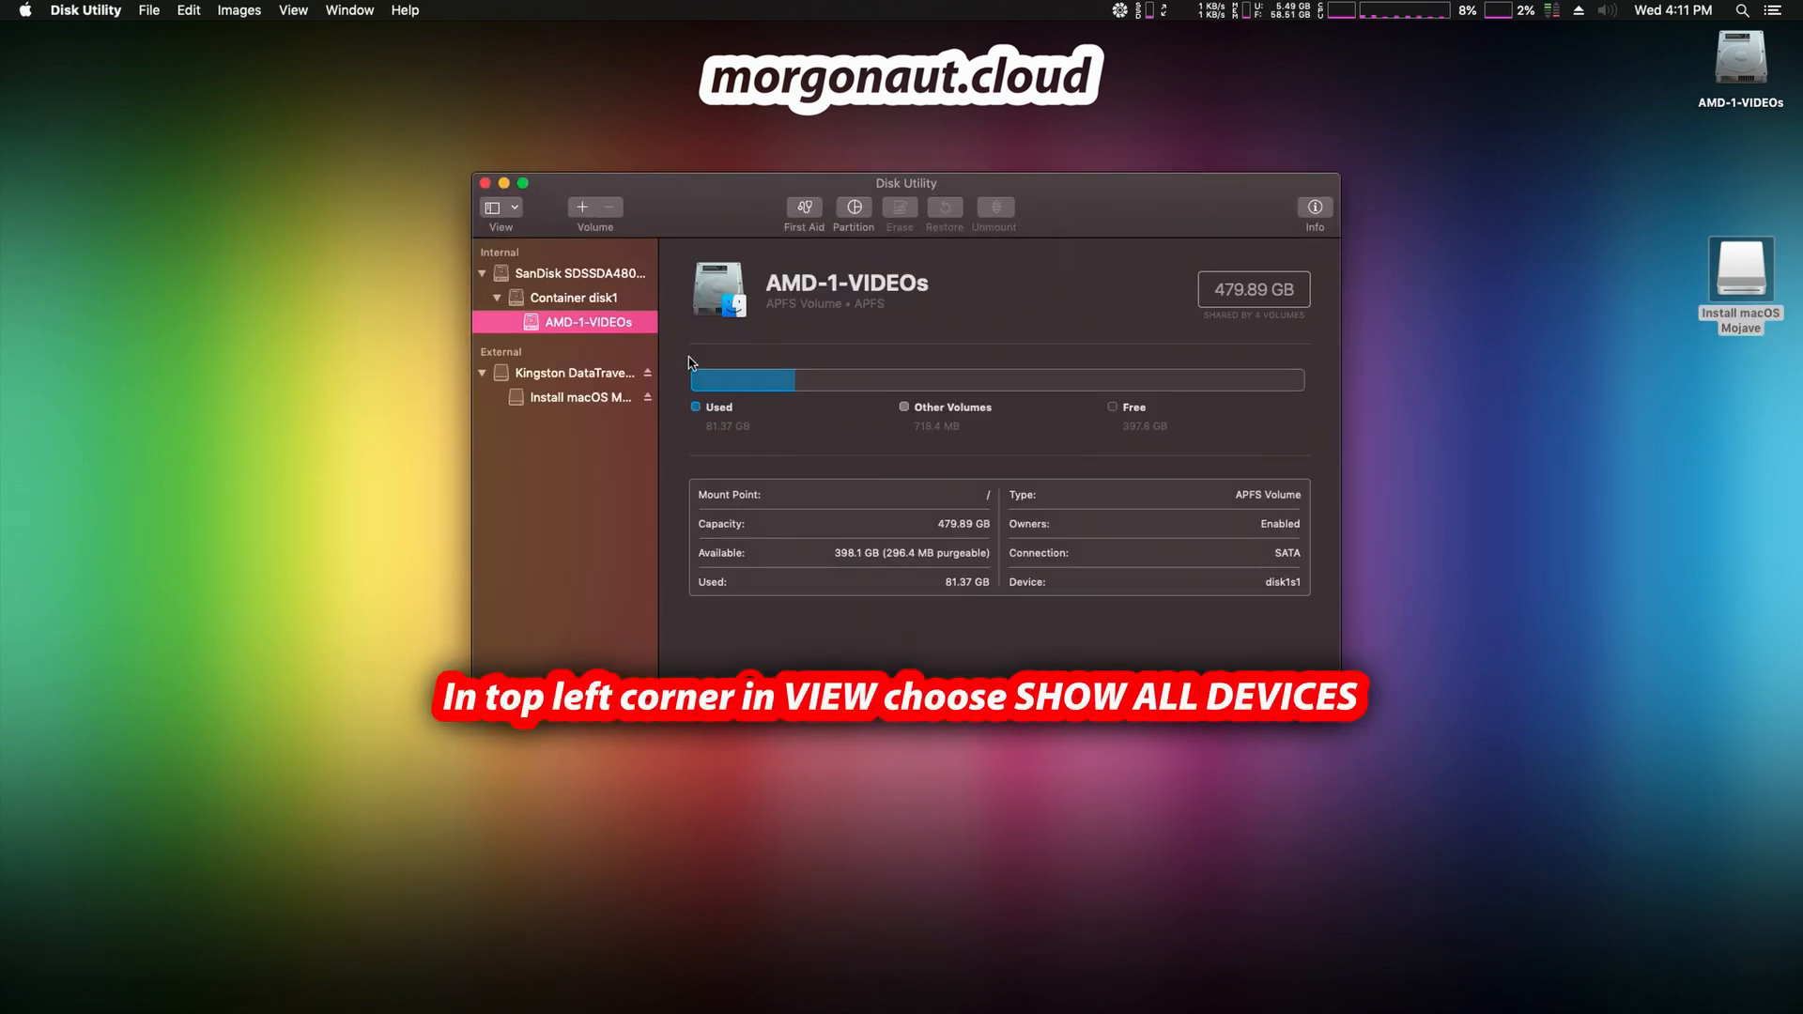
Select the Install macOS Mojave volume and start File > New Image > Image from it.
{"action": "left_click", "coordinate": [582, 398]}
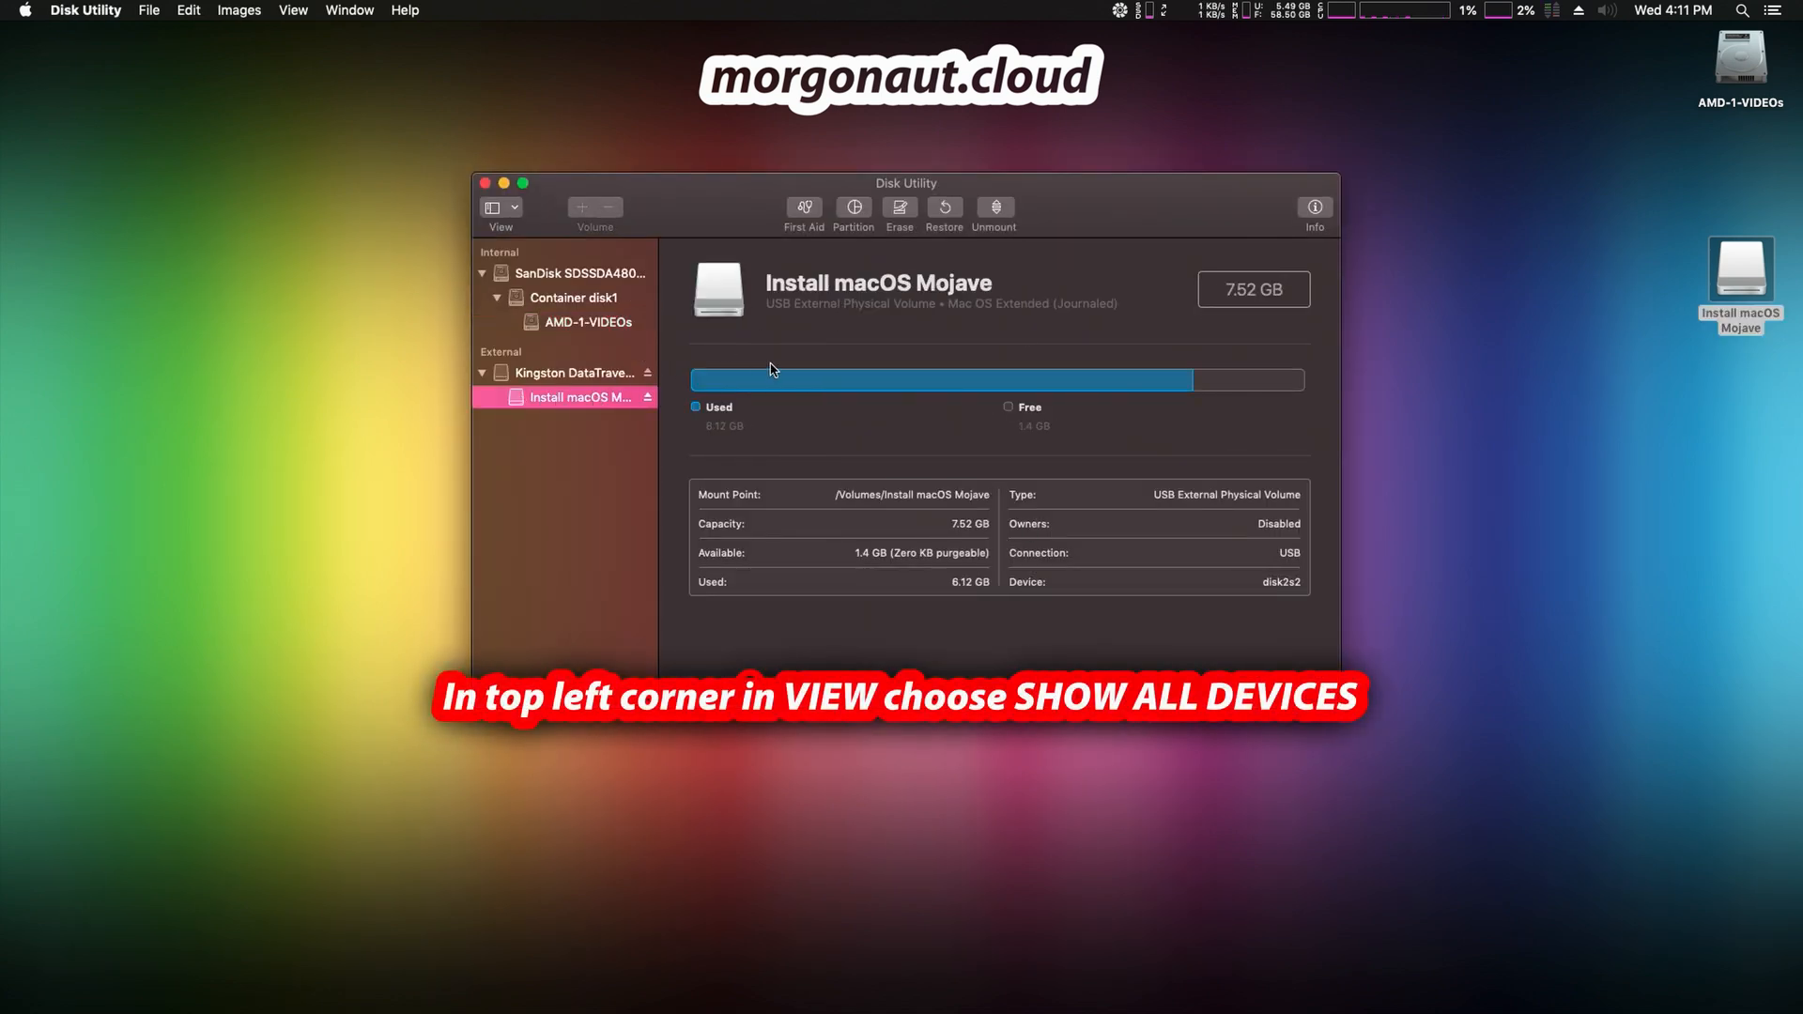
{"action": "left_click", "coordinate": [188, 10]}
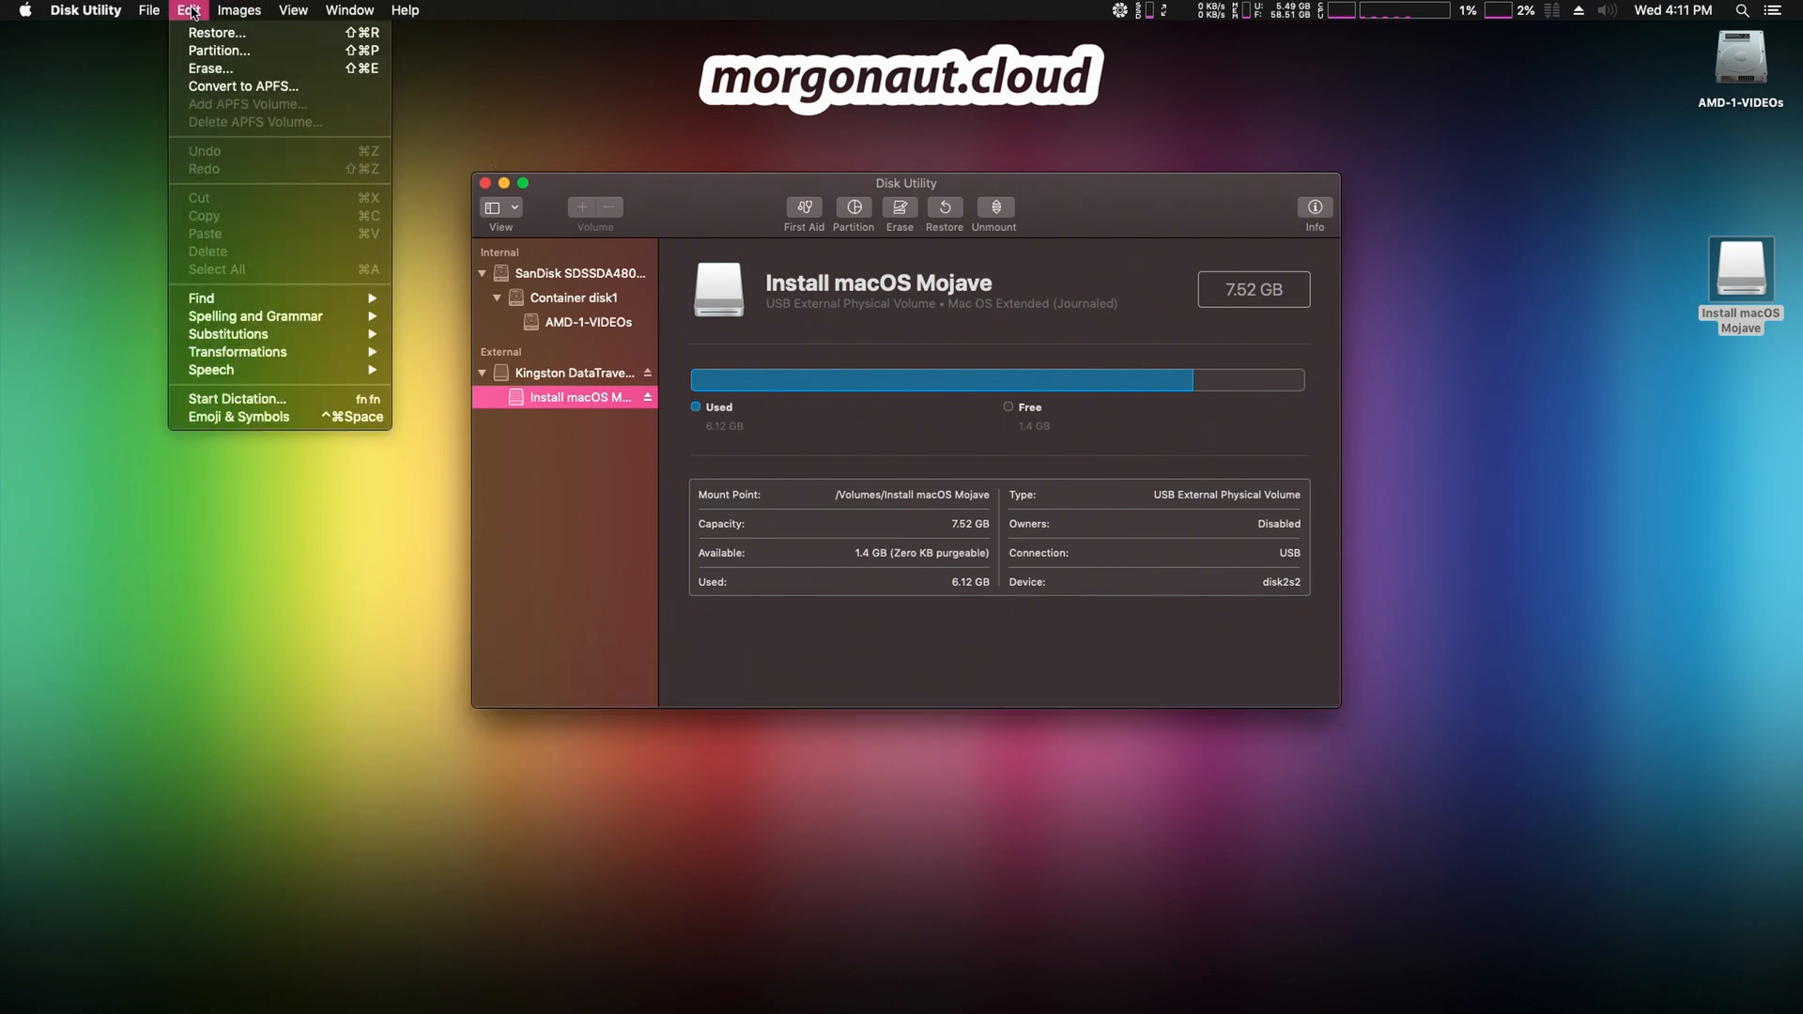
{"action": "left_click", "coordinate": [147, 9]}
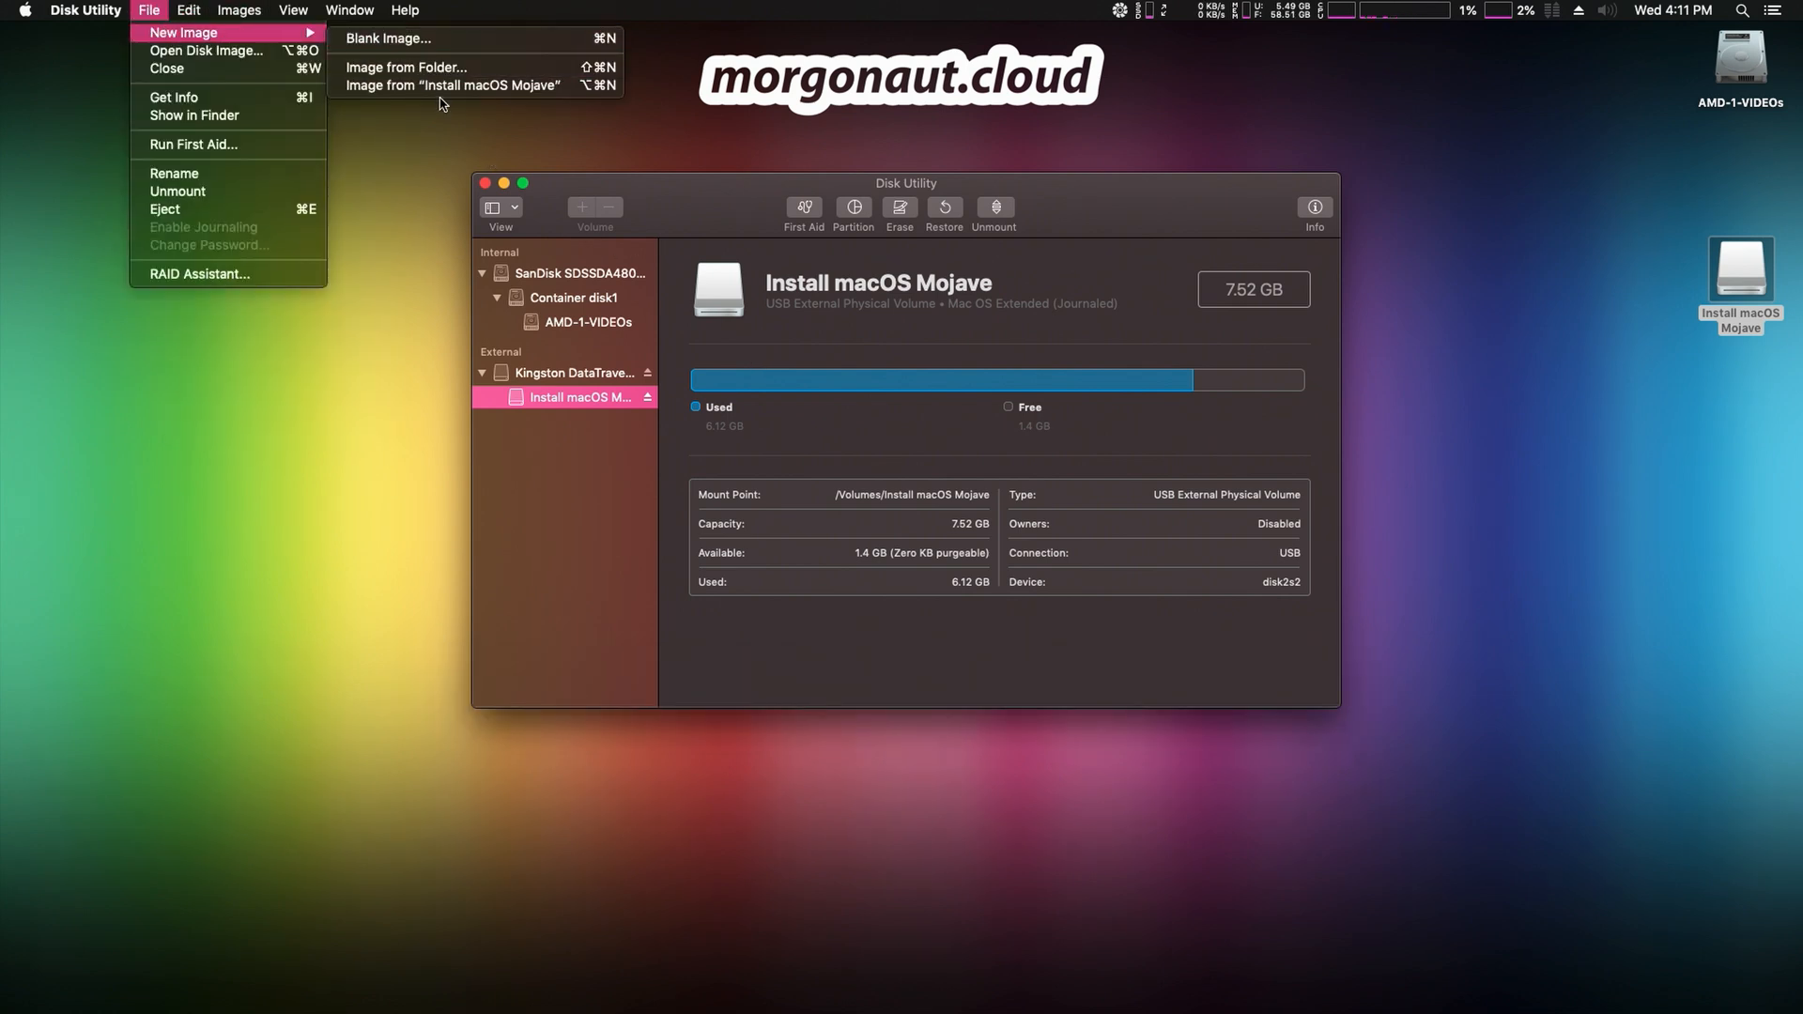
{"action": "left_click", "coordinate": [451, 86]}
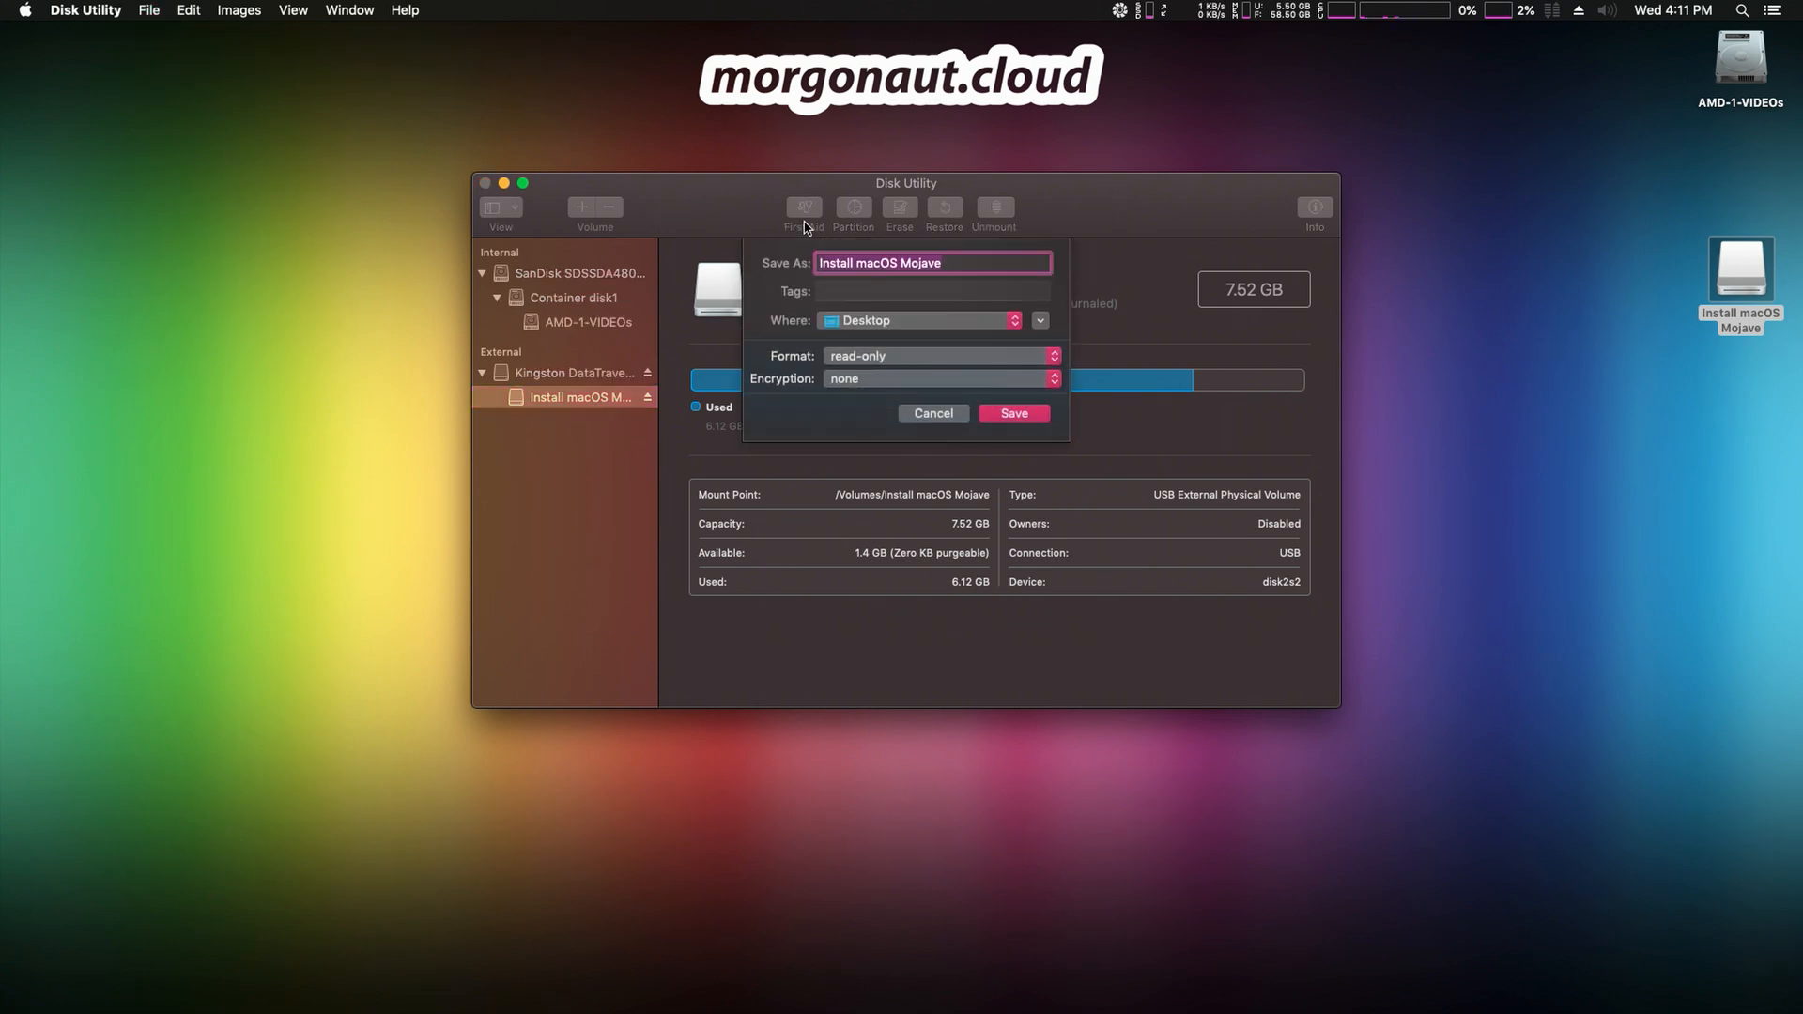
Save the read-only image to the Desktop as "USB macOS Mojave 10.14.6 INSTALLER".
{"action": "type", "text": "USB macOS"}
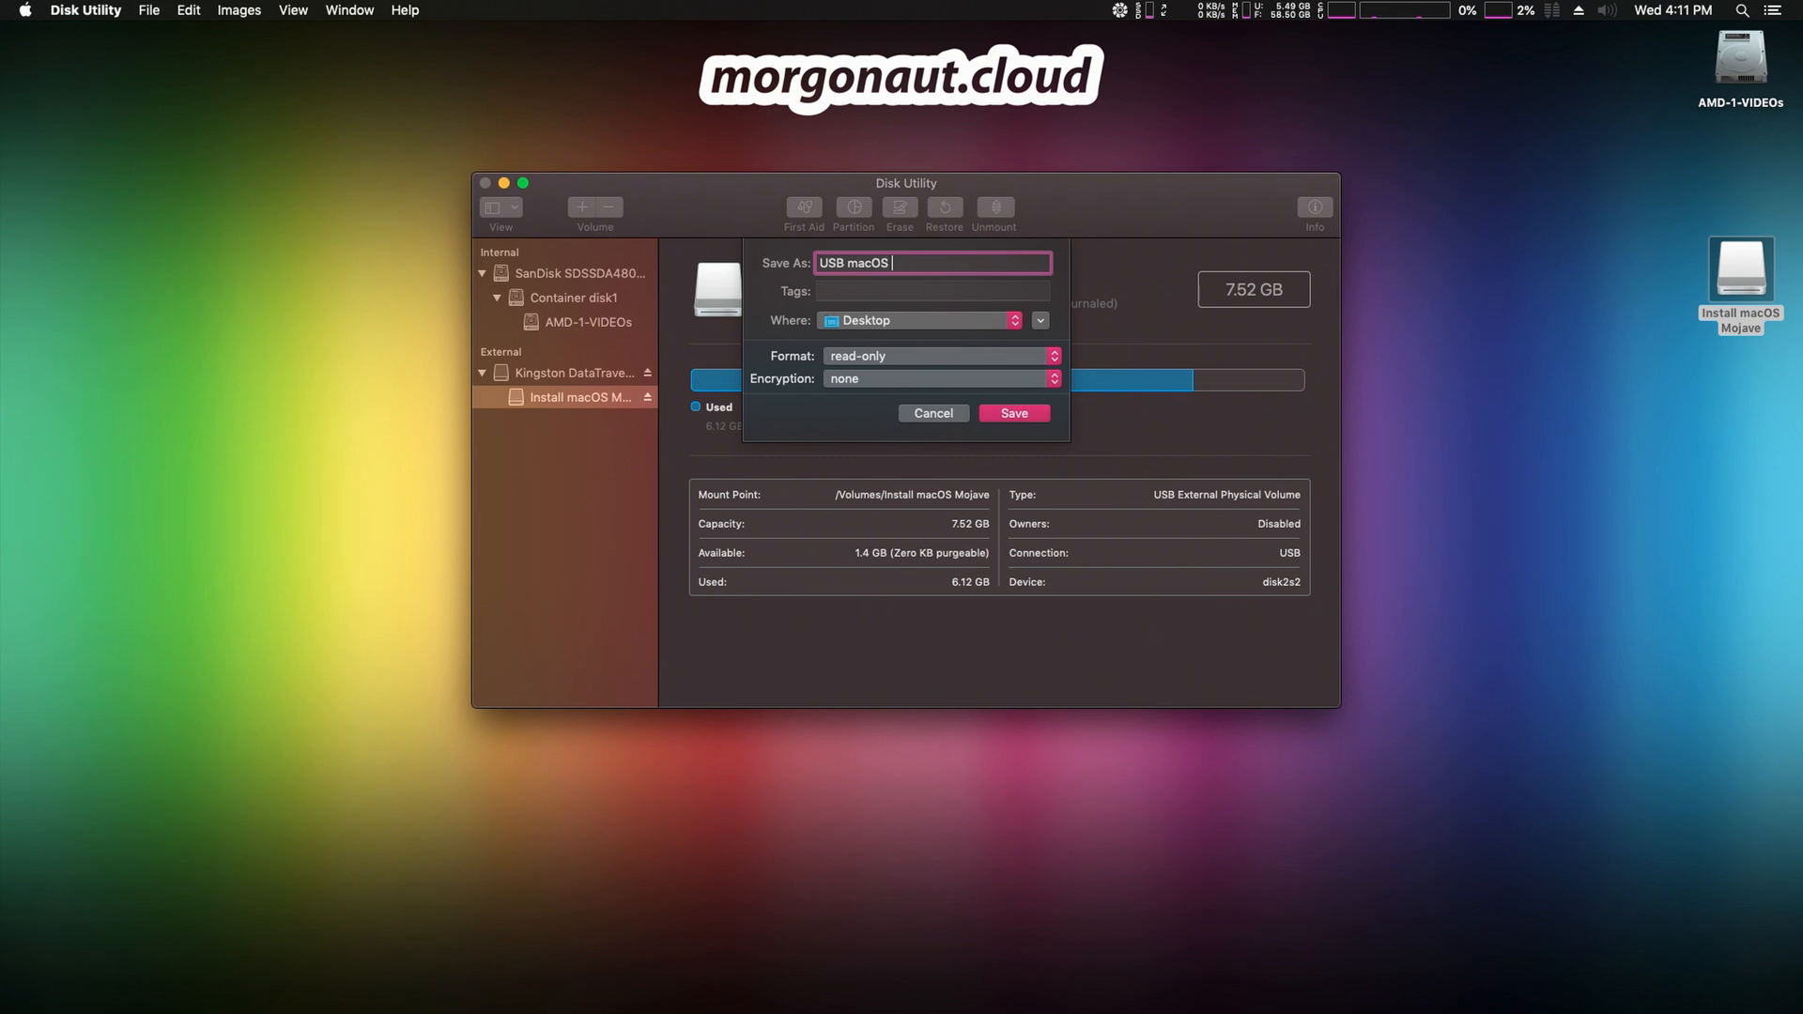
{"action": "type", "text": "Mojave 10.14.6 INSTALLER"}
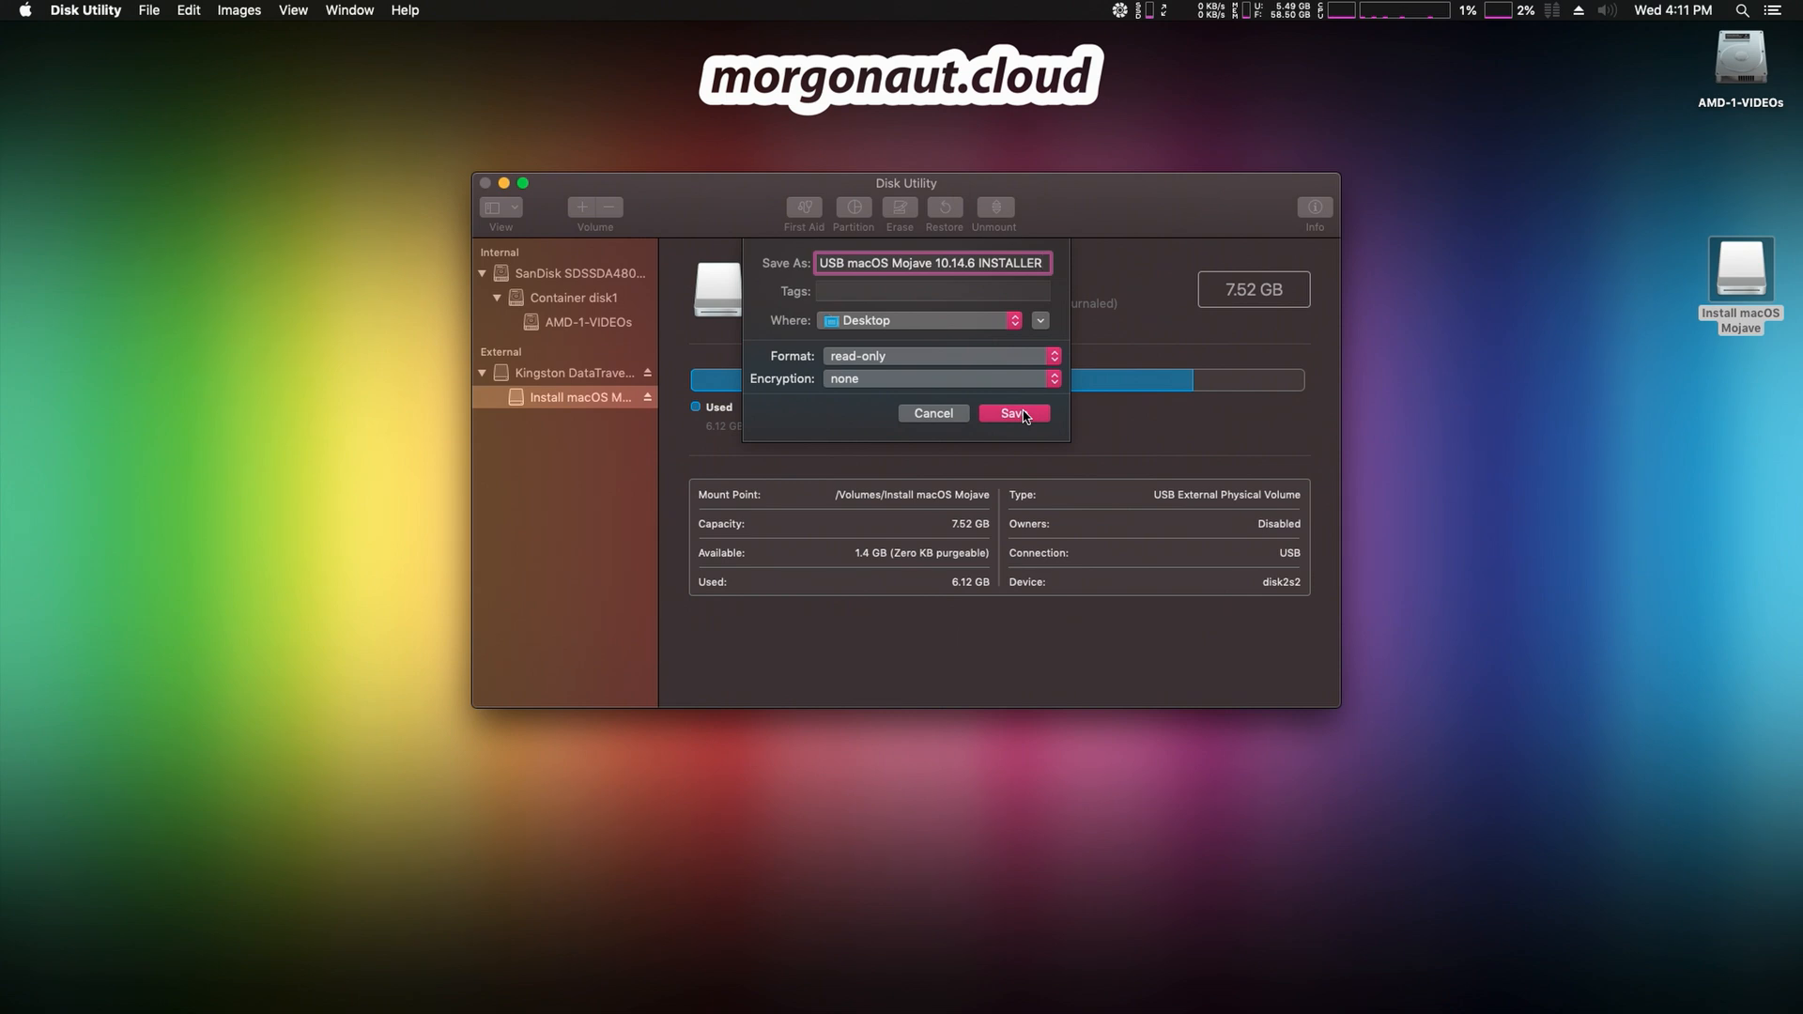
{"action": "left_click", "coordinate": [1013, 413]}
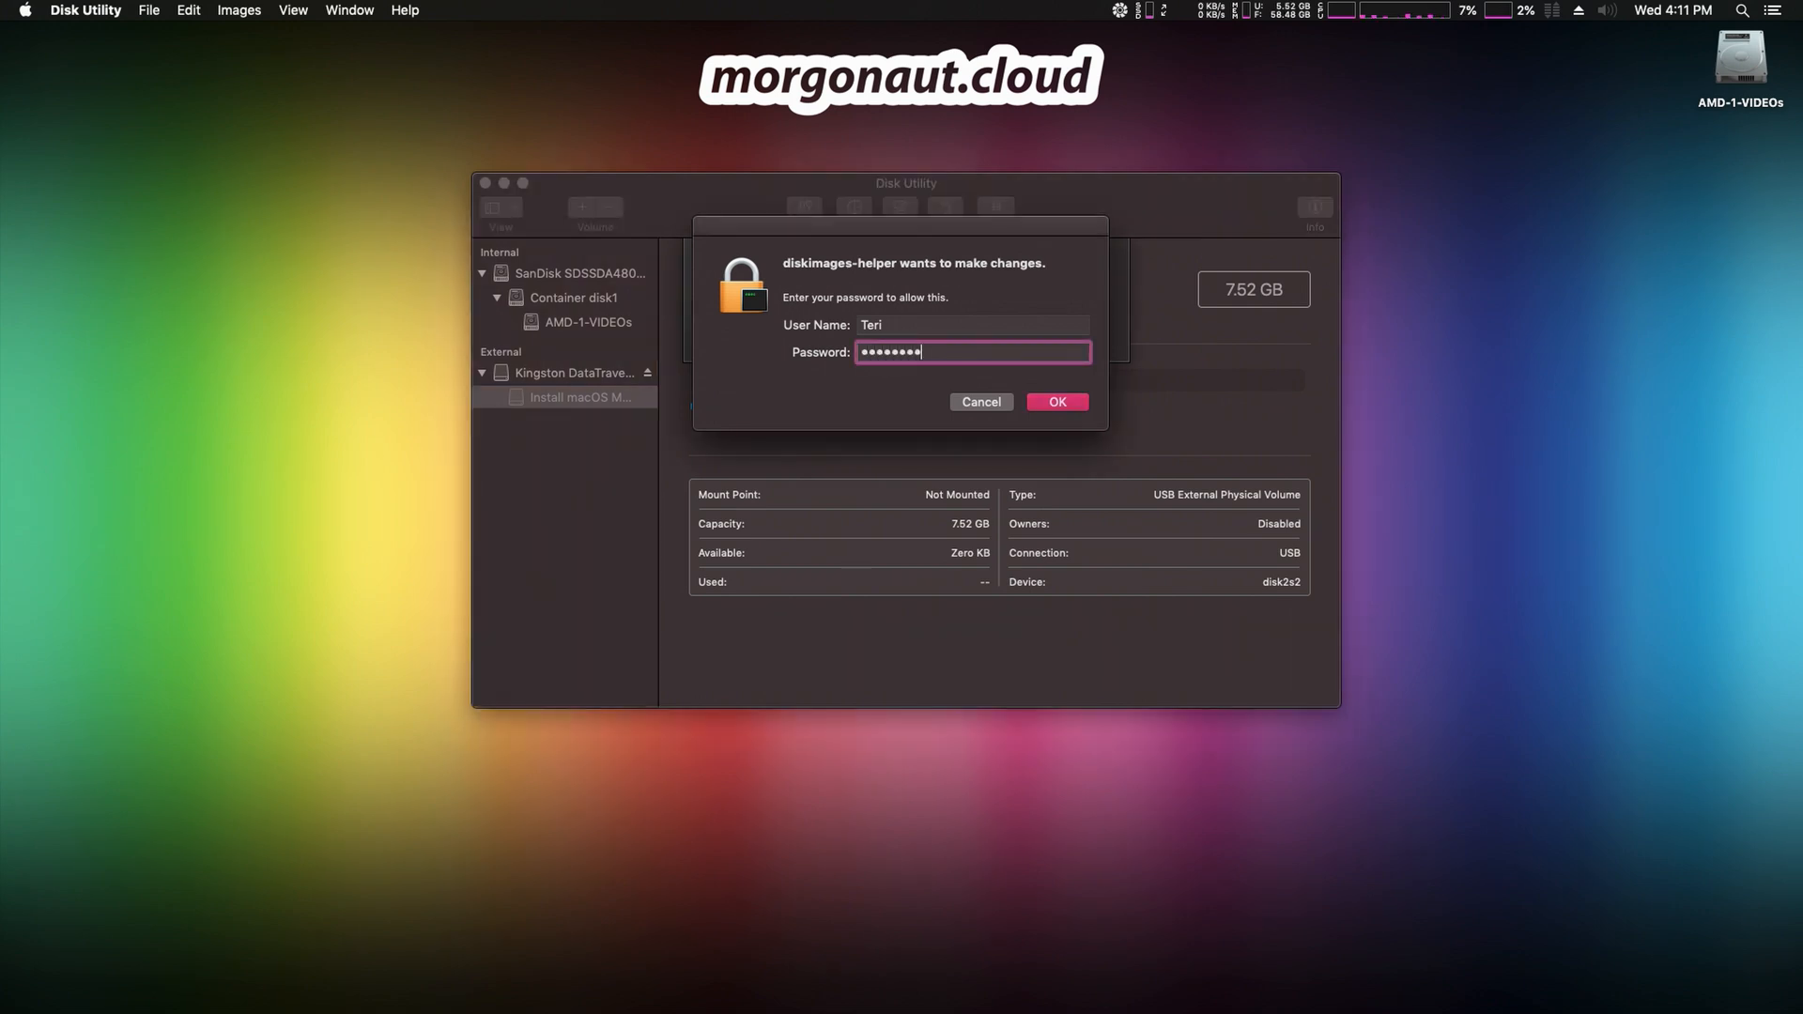
Authorize the image creation with the admin password and let it finish as a .dmg on the Desktop.
{"action": "left_click", "coordinate": [1056, 400]}
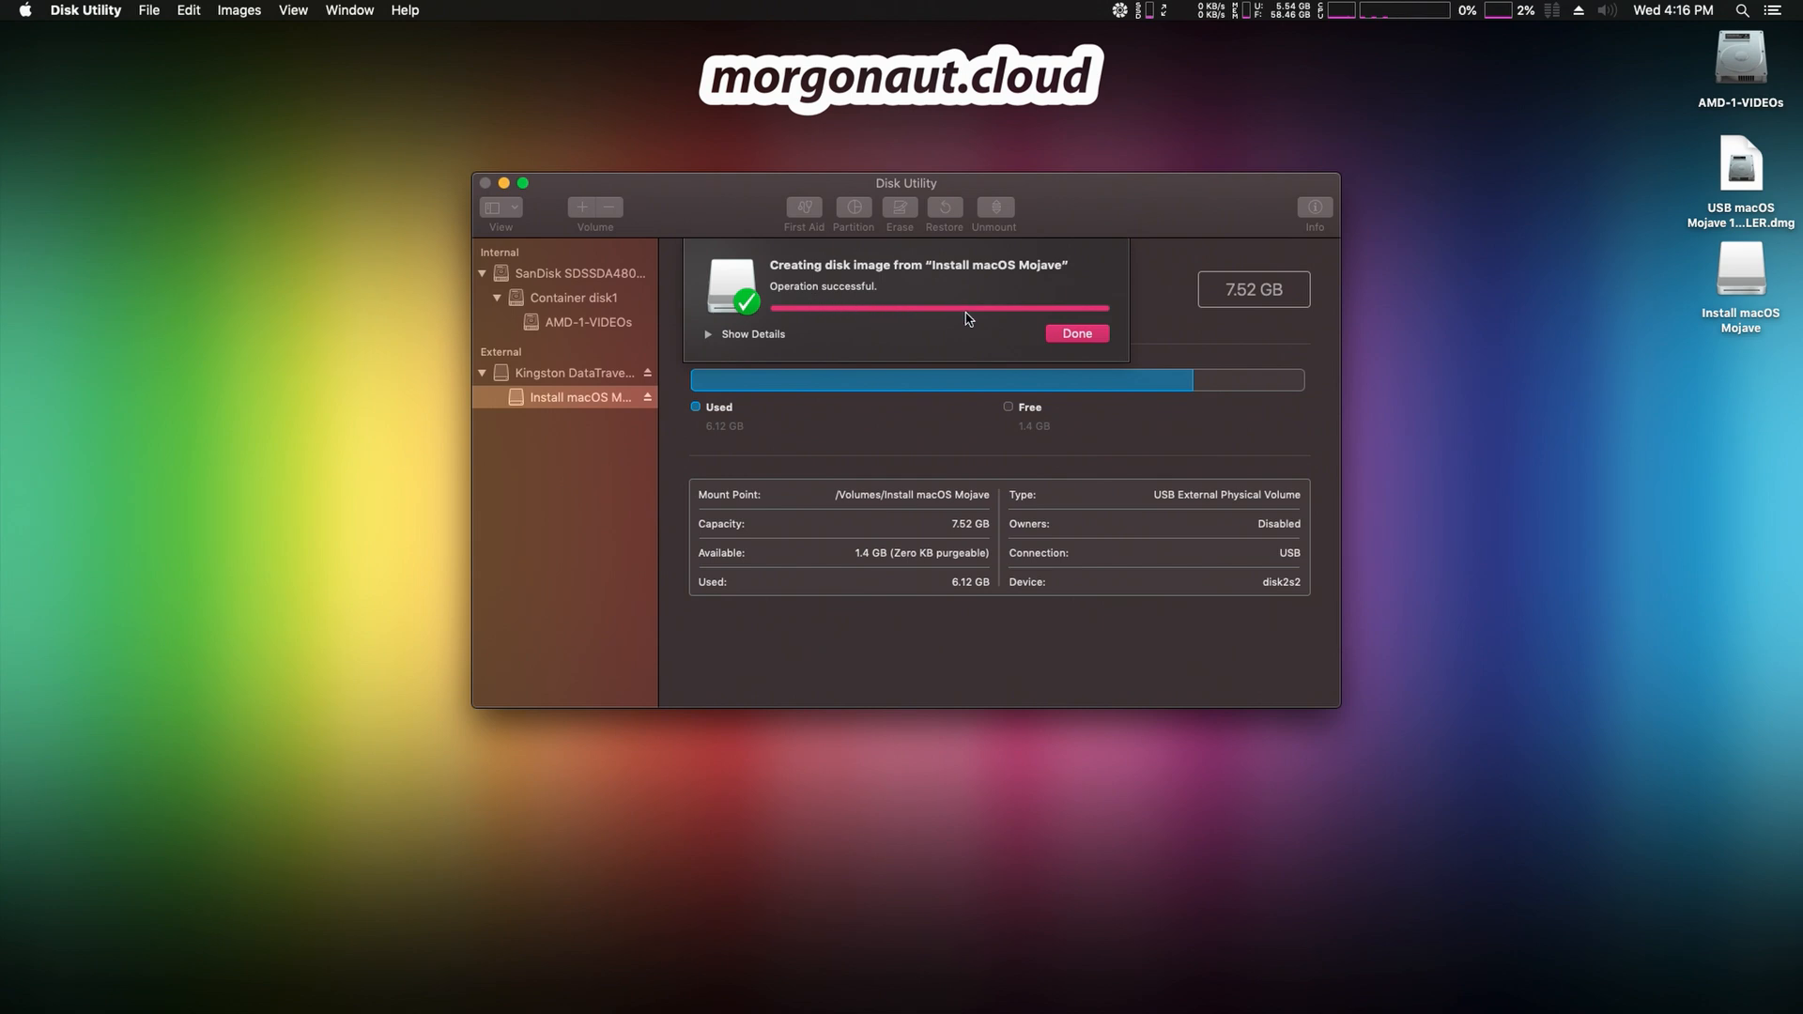
{"action": "left_click", "coordinate": [1738, 274]}
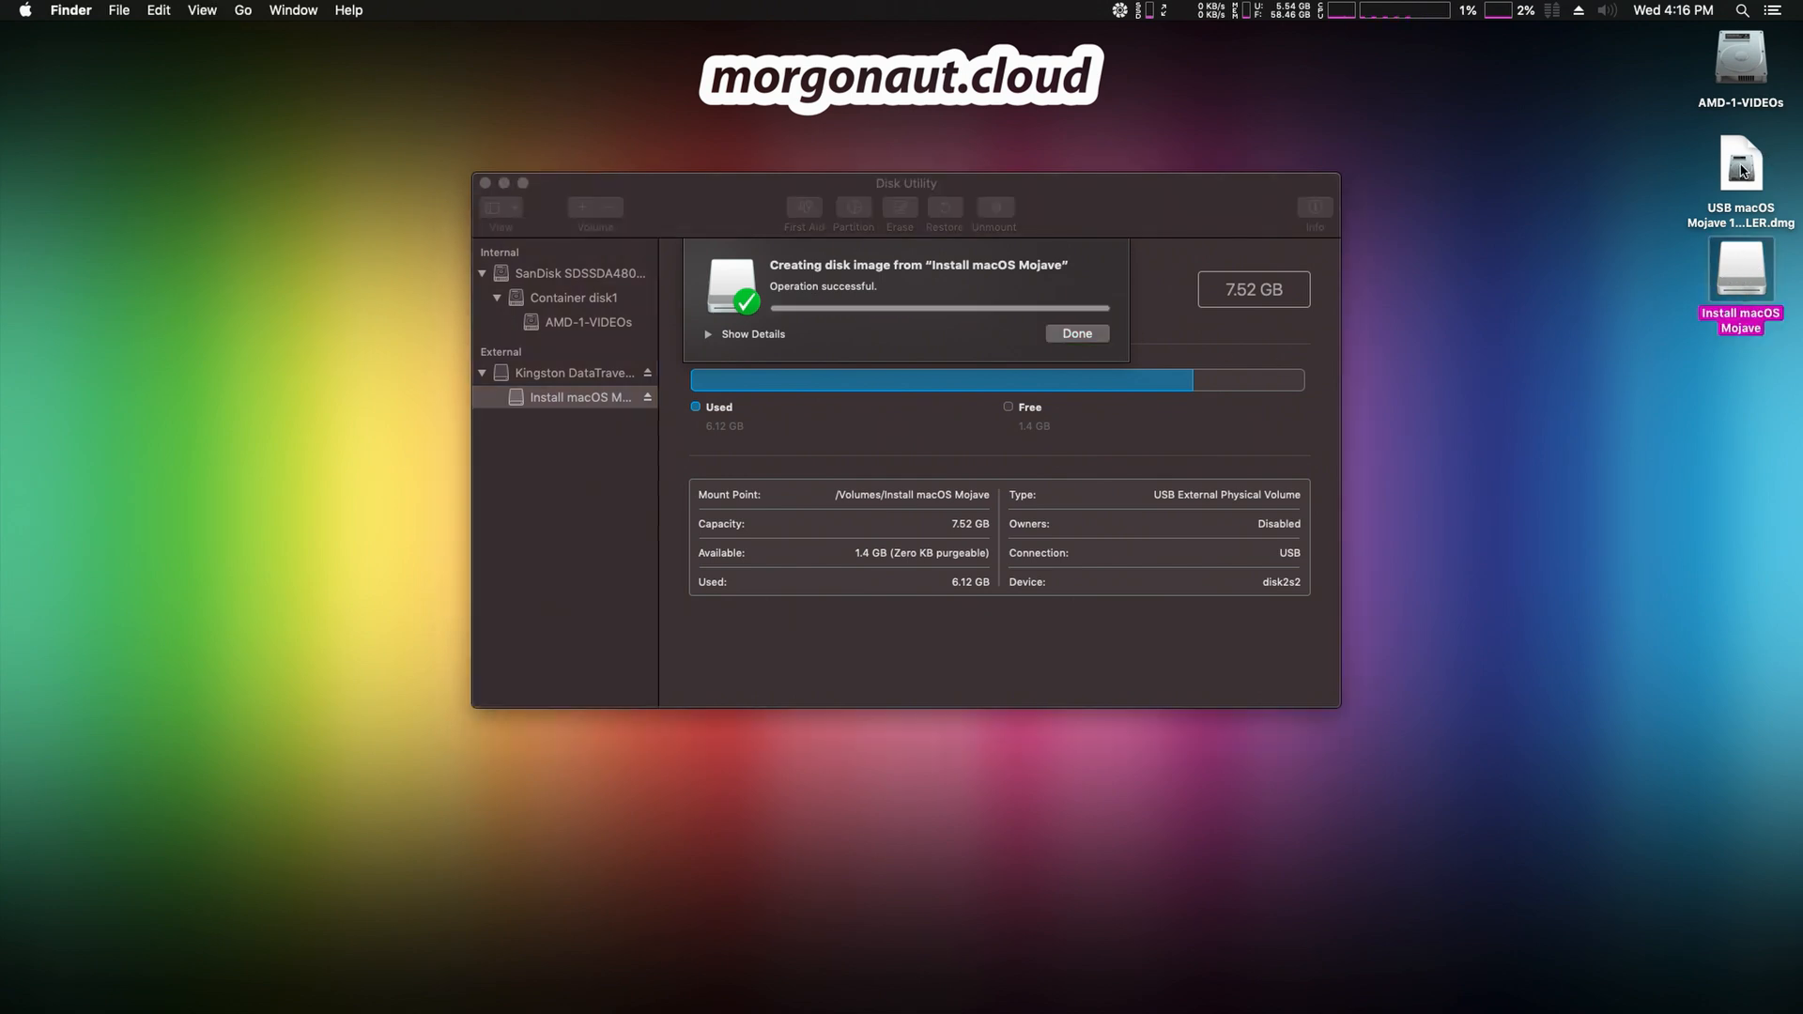
Dismiss the finished image report and select the whole Kingston DataTraveler disk in the sidebar.
{"action": "left_click", "coordinate": [1078, 334]}
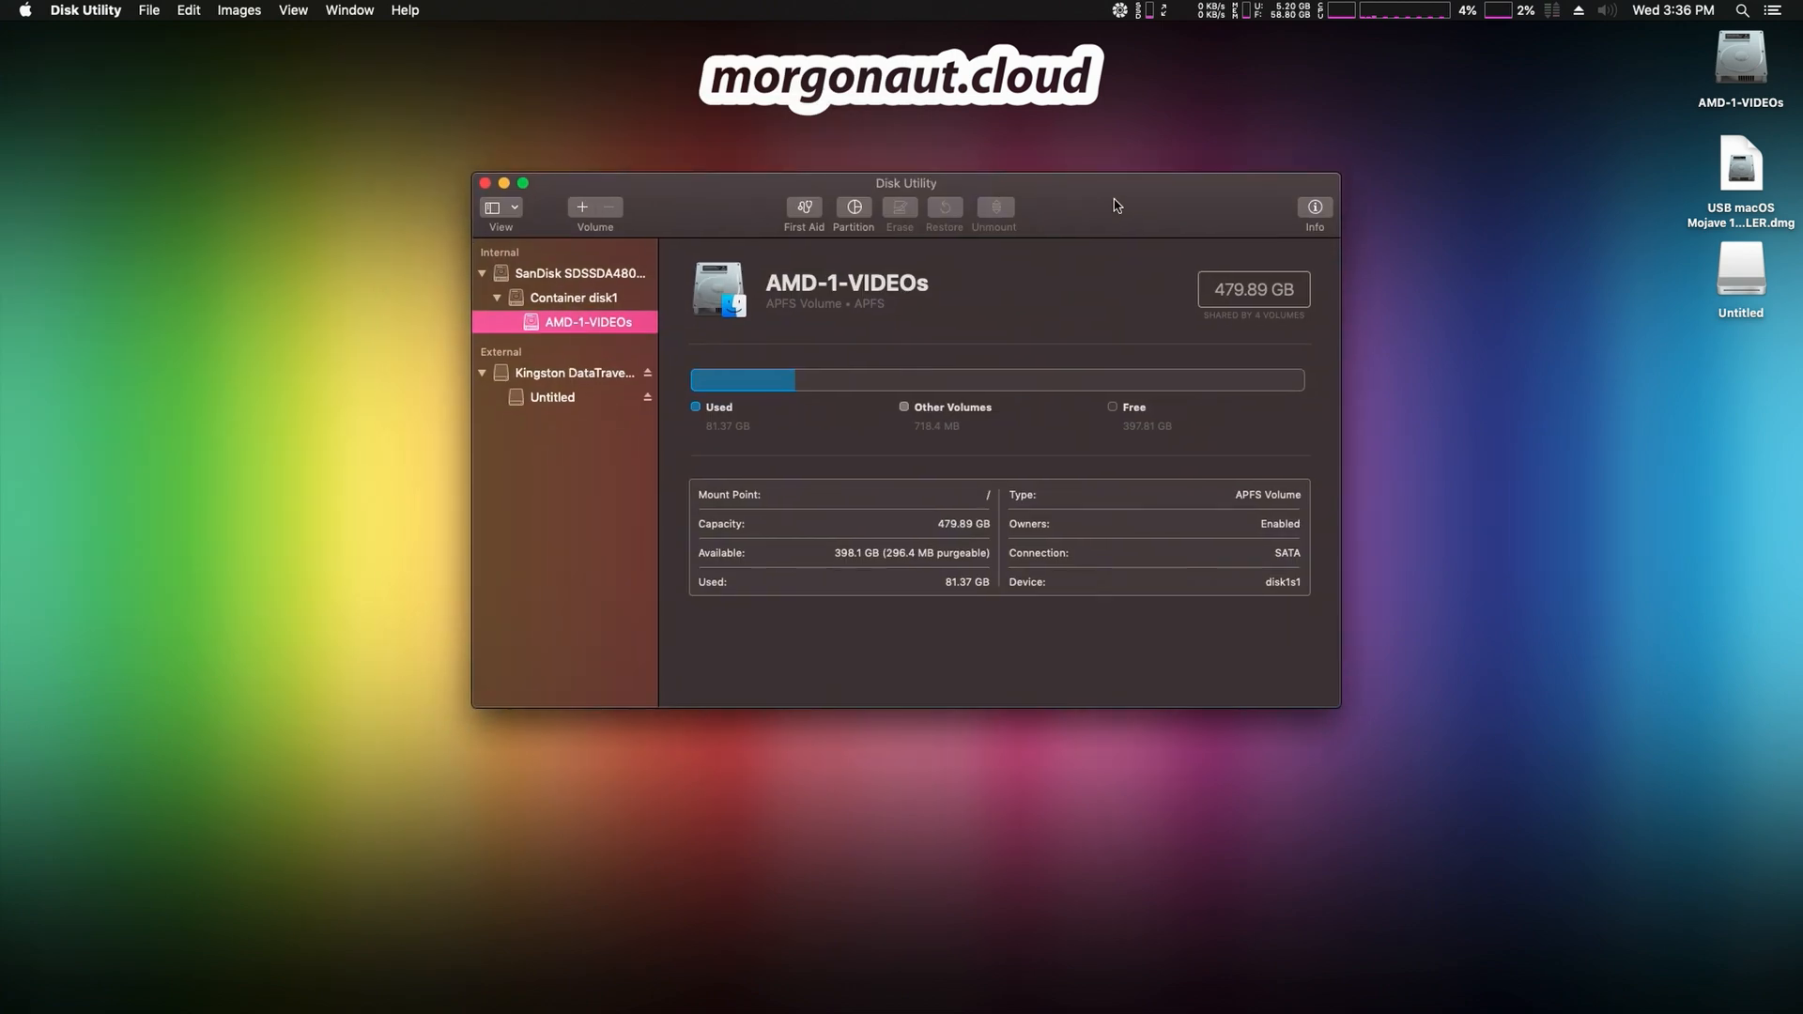
{"action": "mouse_move", "coordinate": [591, 496]}
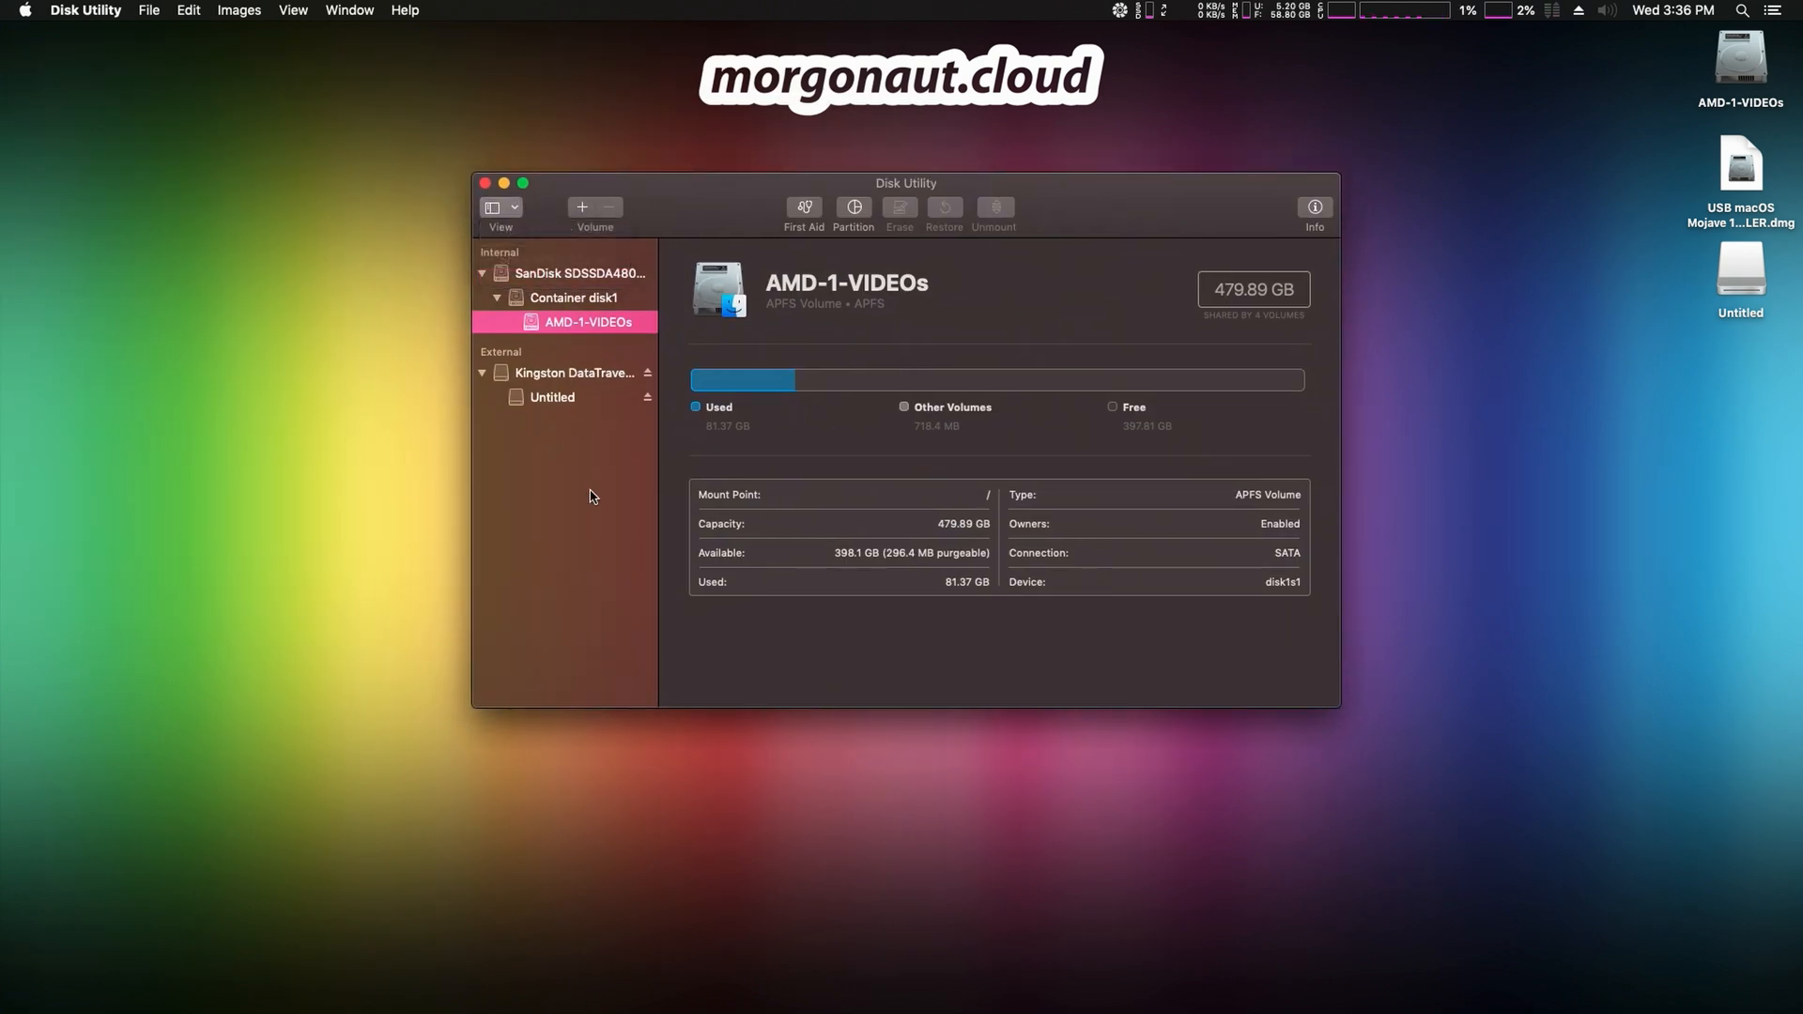
{"action": "left_click", "coordinate": [574, 372]}
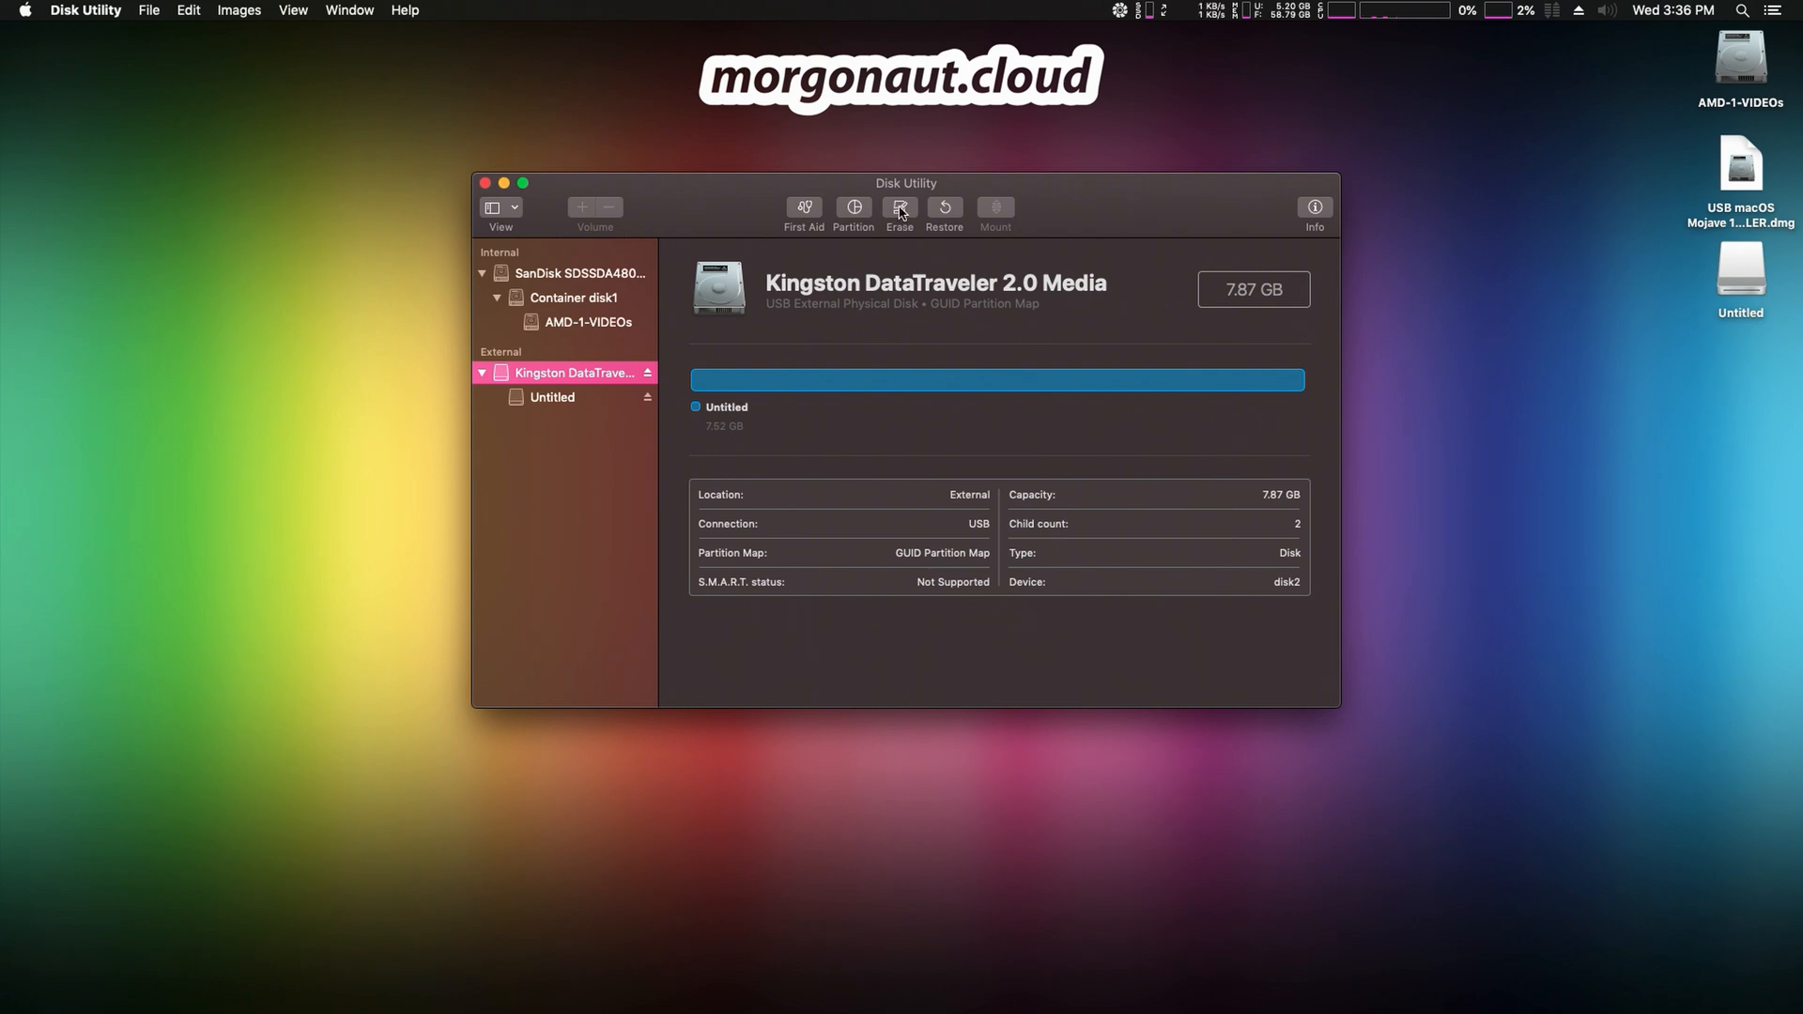
Erase the Kingston disk as INSTALLER, Mac OS Extended (Journaled) with GUID Partition Map.
{"action": "left_click", "coordinate": [900, 209]}
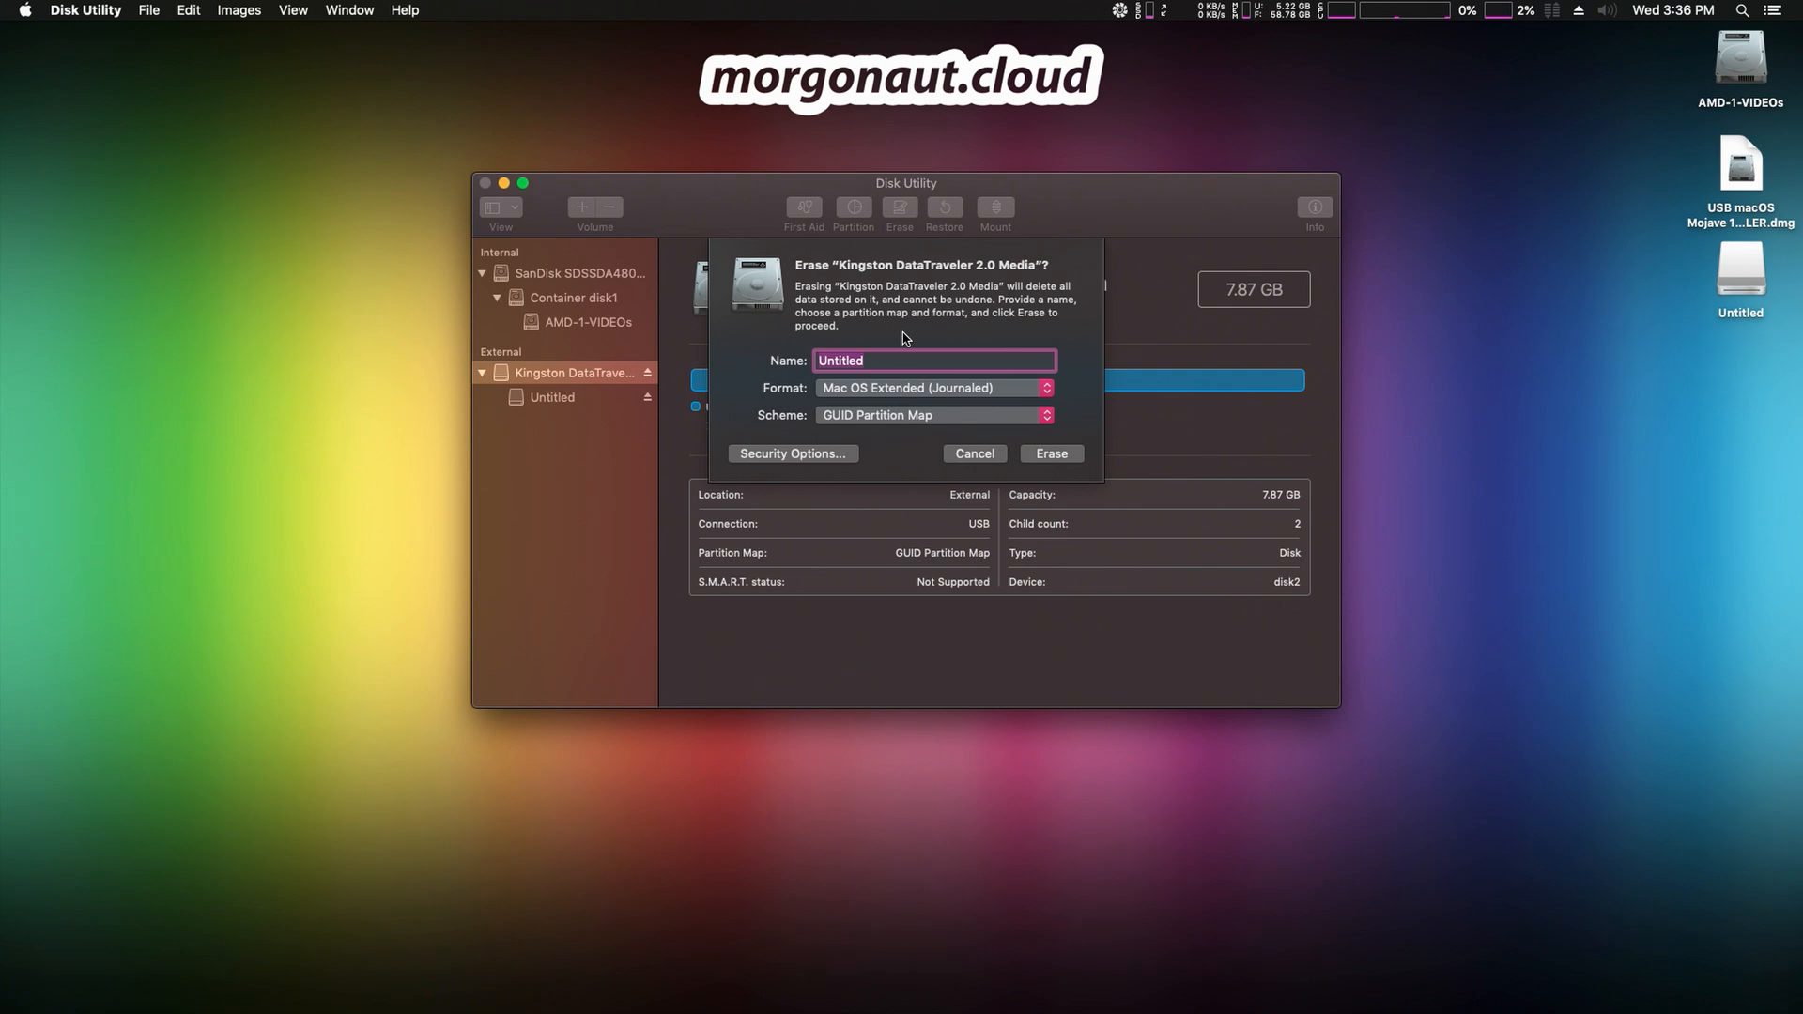
{"action": "type", "text": "INSTALLER"}
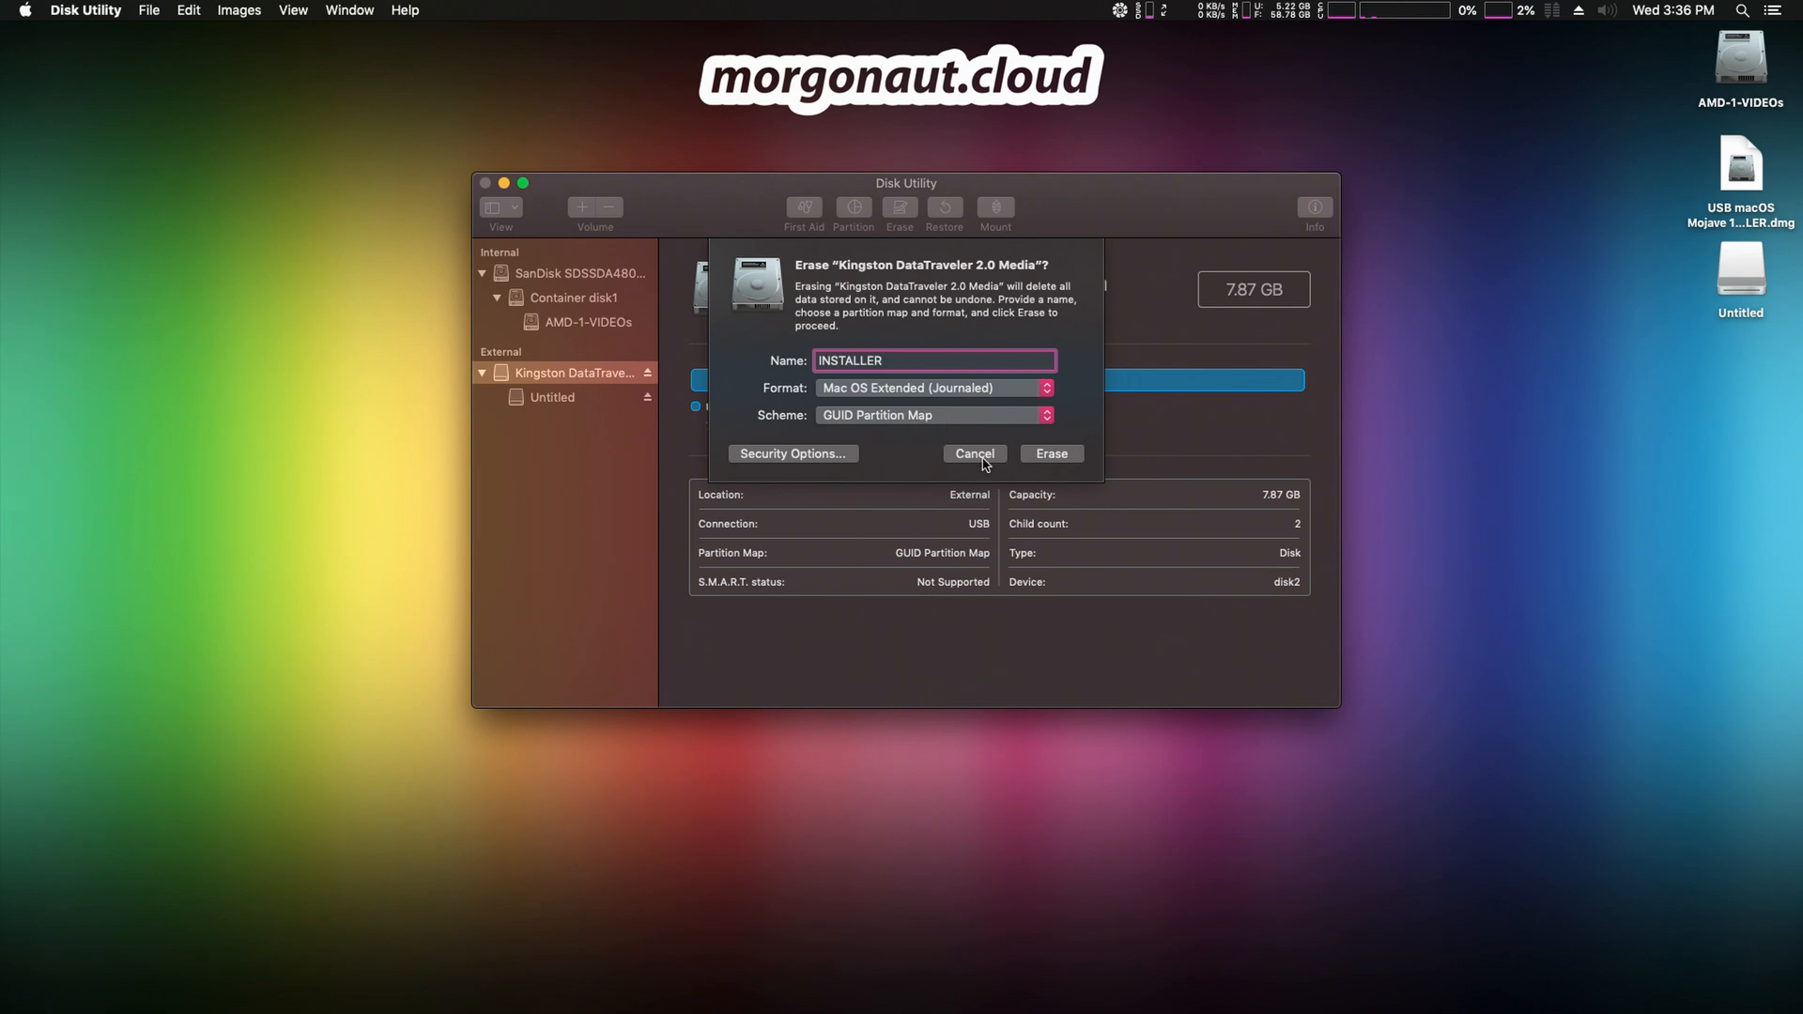
{"action": "left_click", "coordinate": [1052, 453]}
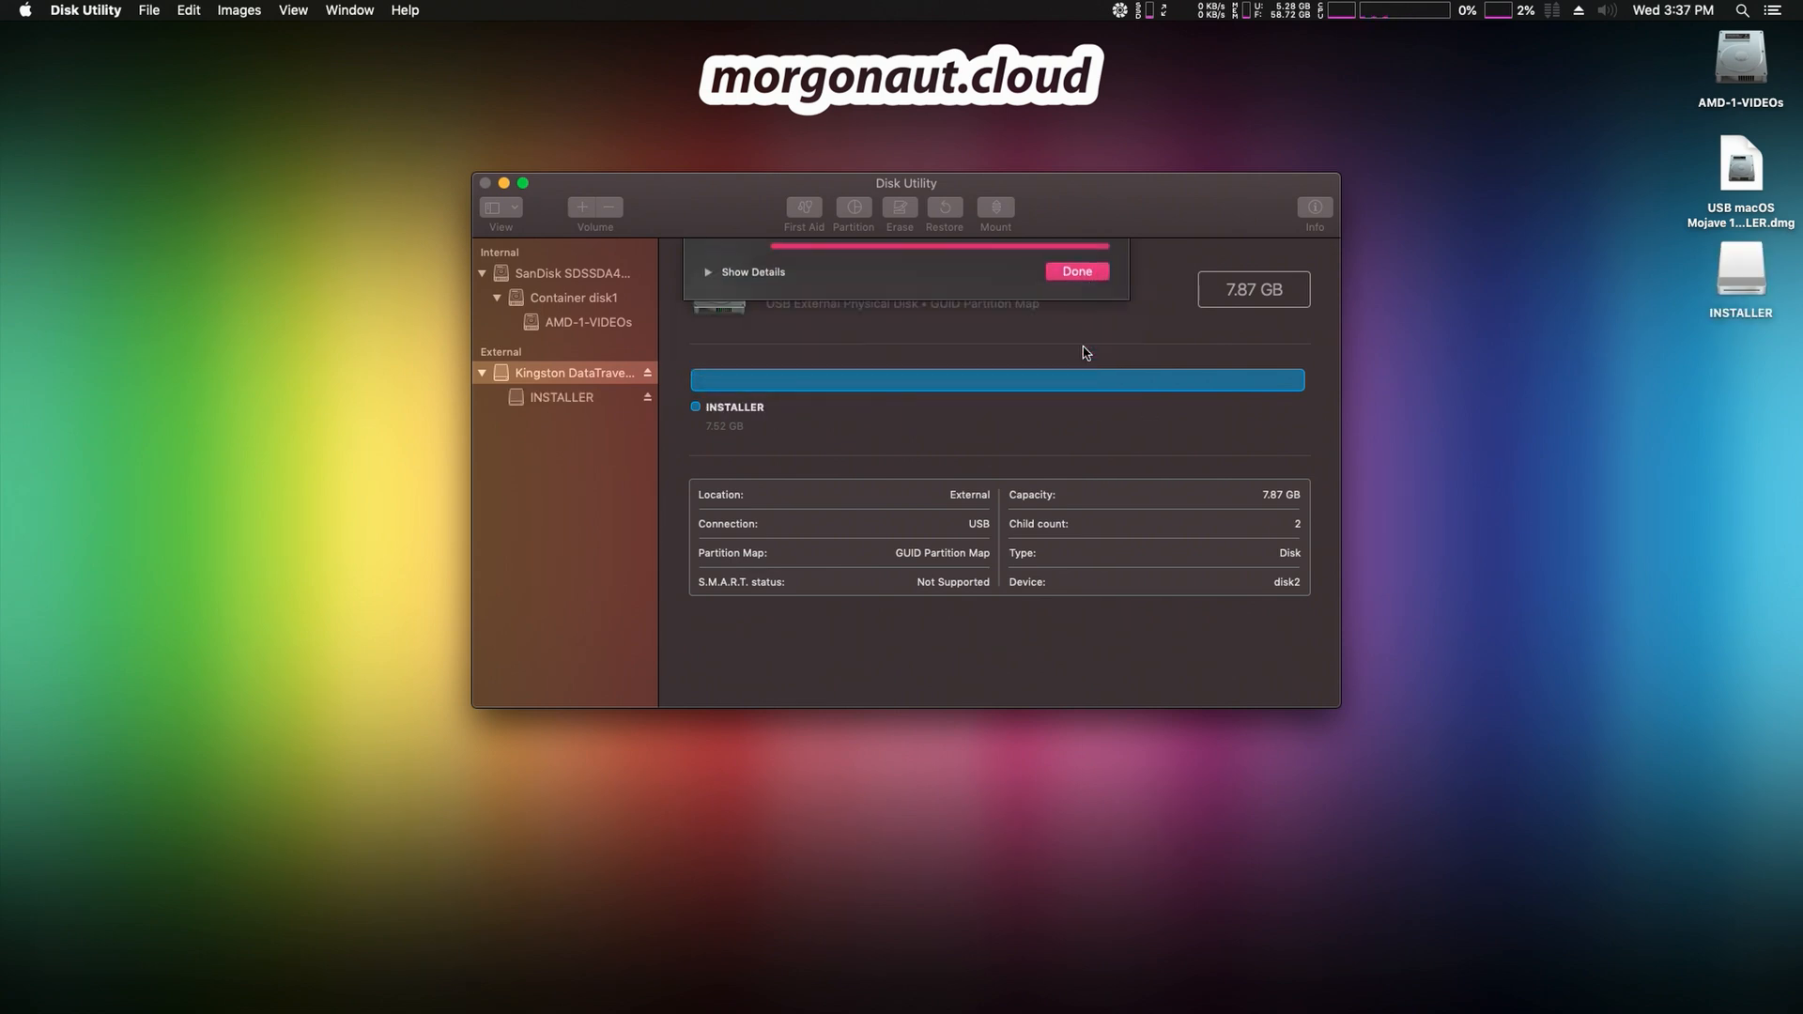
{"action": "left_click", "coordinate": [148, 10]}
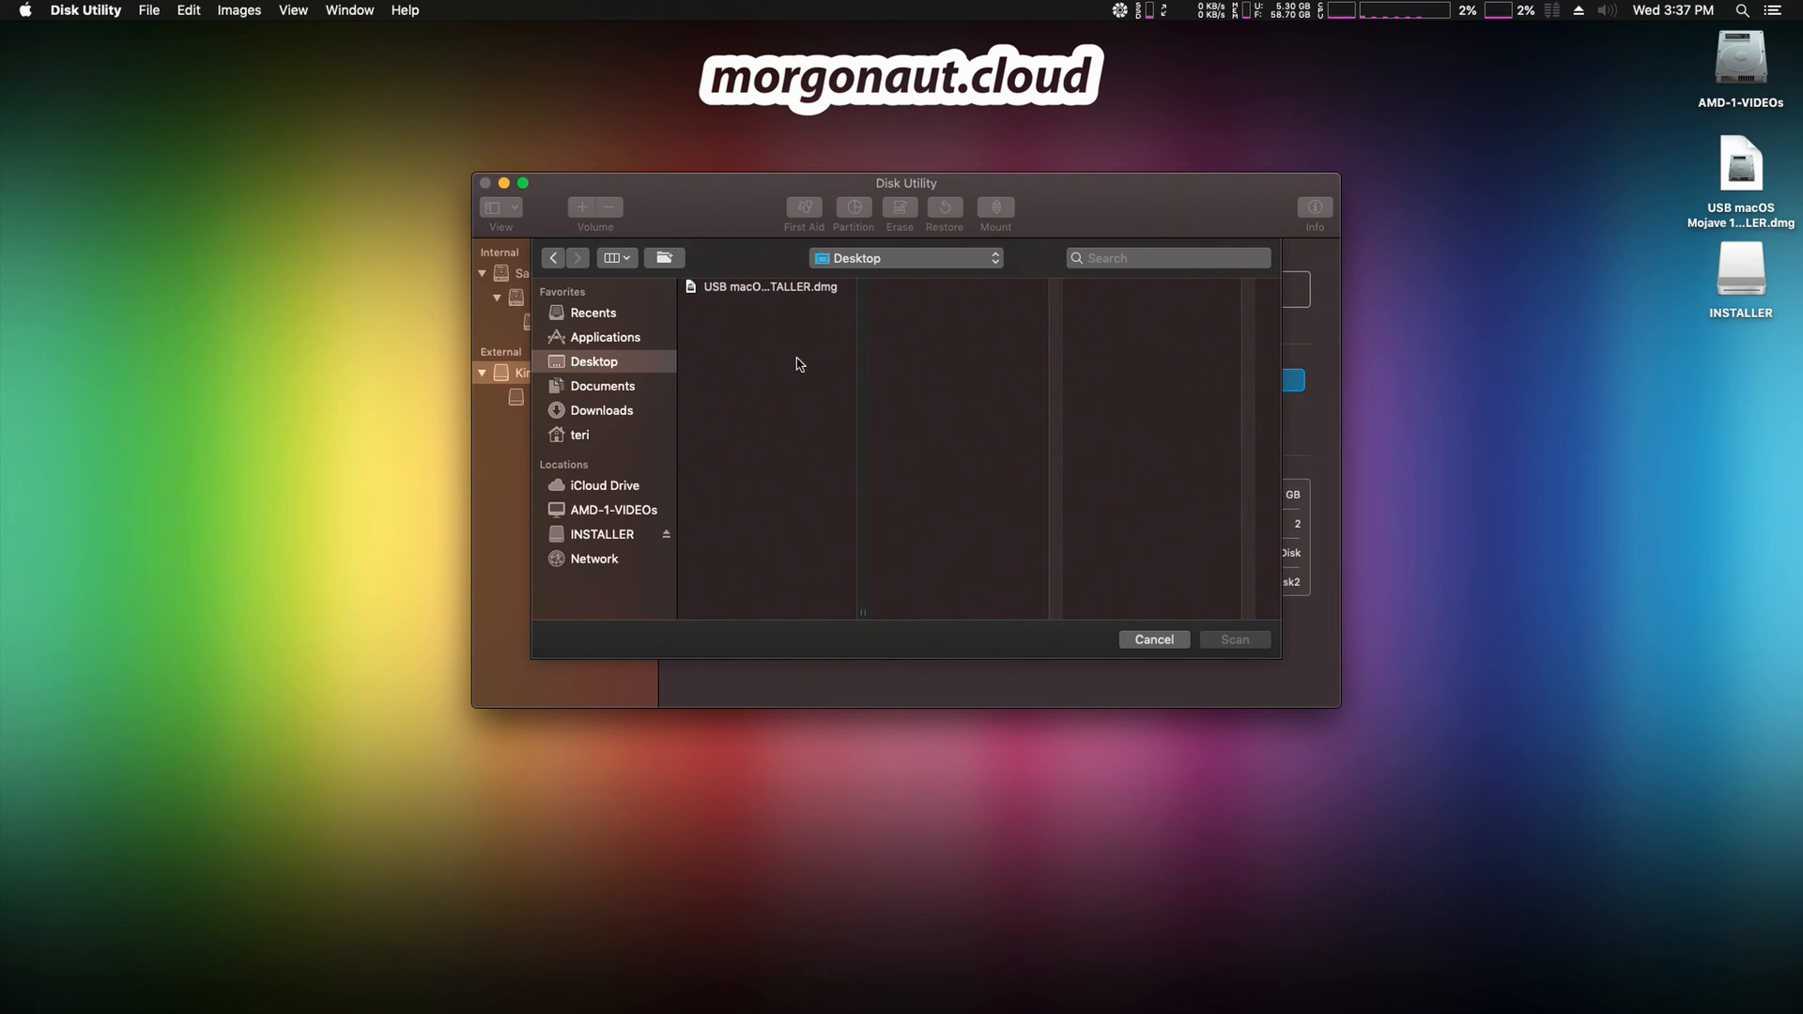
Scan the USB macOS Mojave 10.14.6 INSTALLER.dmg on the Desktop for restore, authorizing with the password.
{"action": "left_click", "coordinate": [766, 286]}
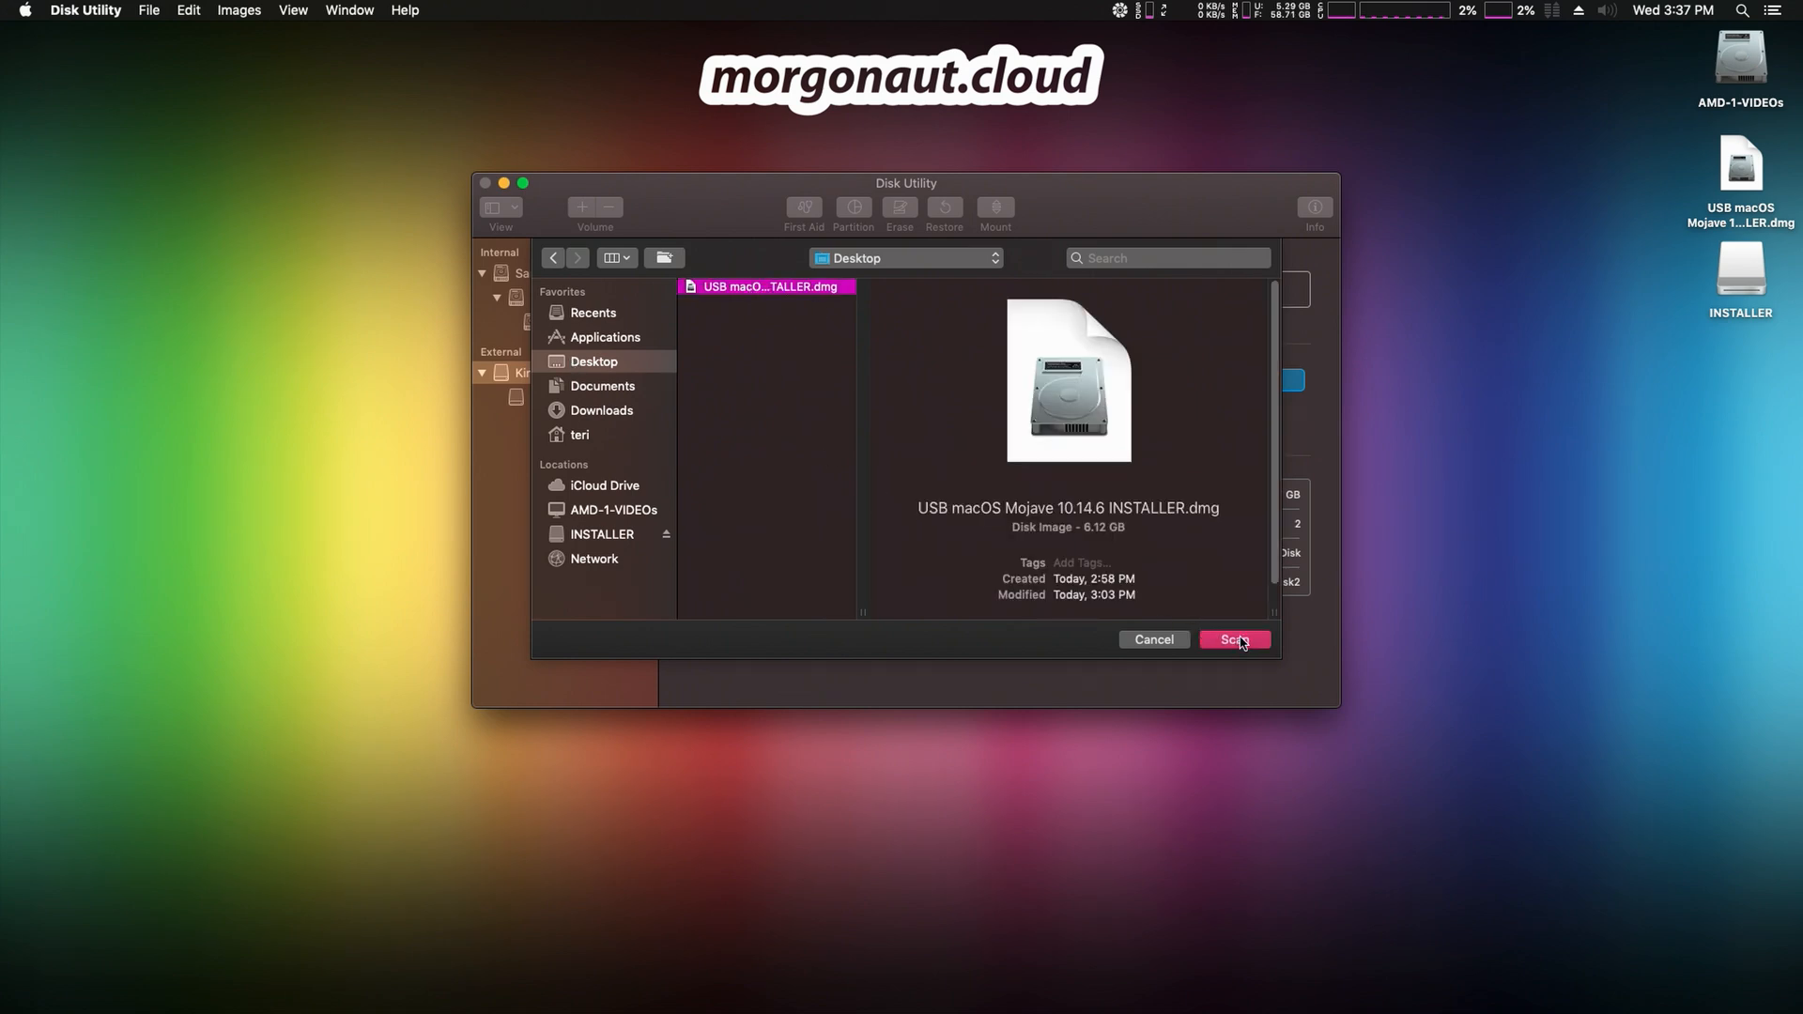
{"action": "left_click", "coordinate": [1236, 638]}
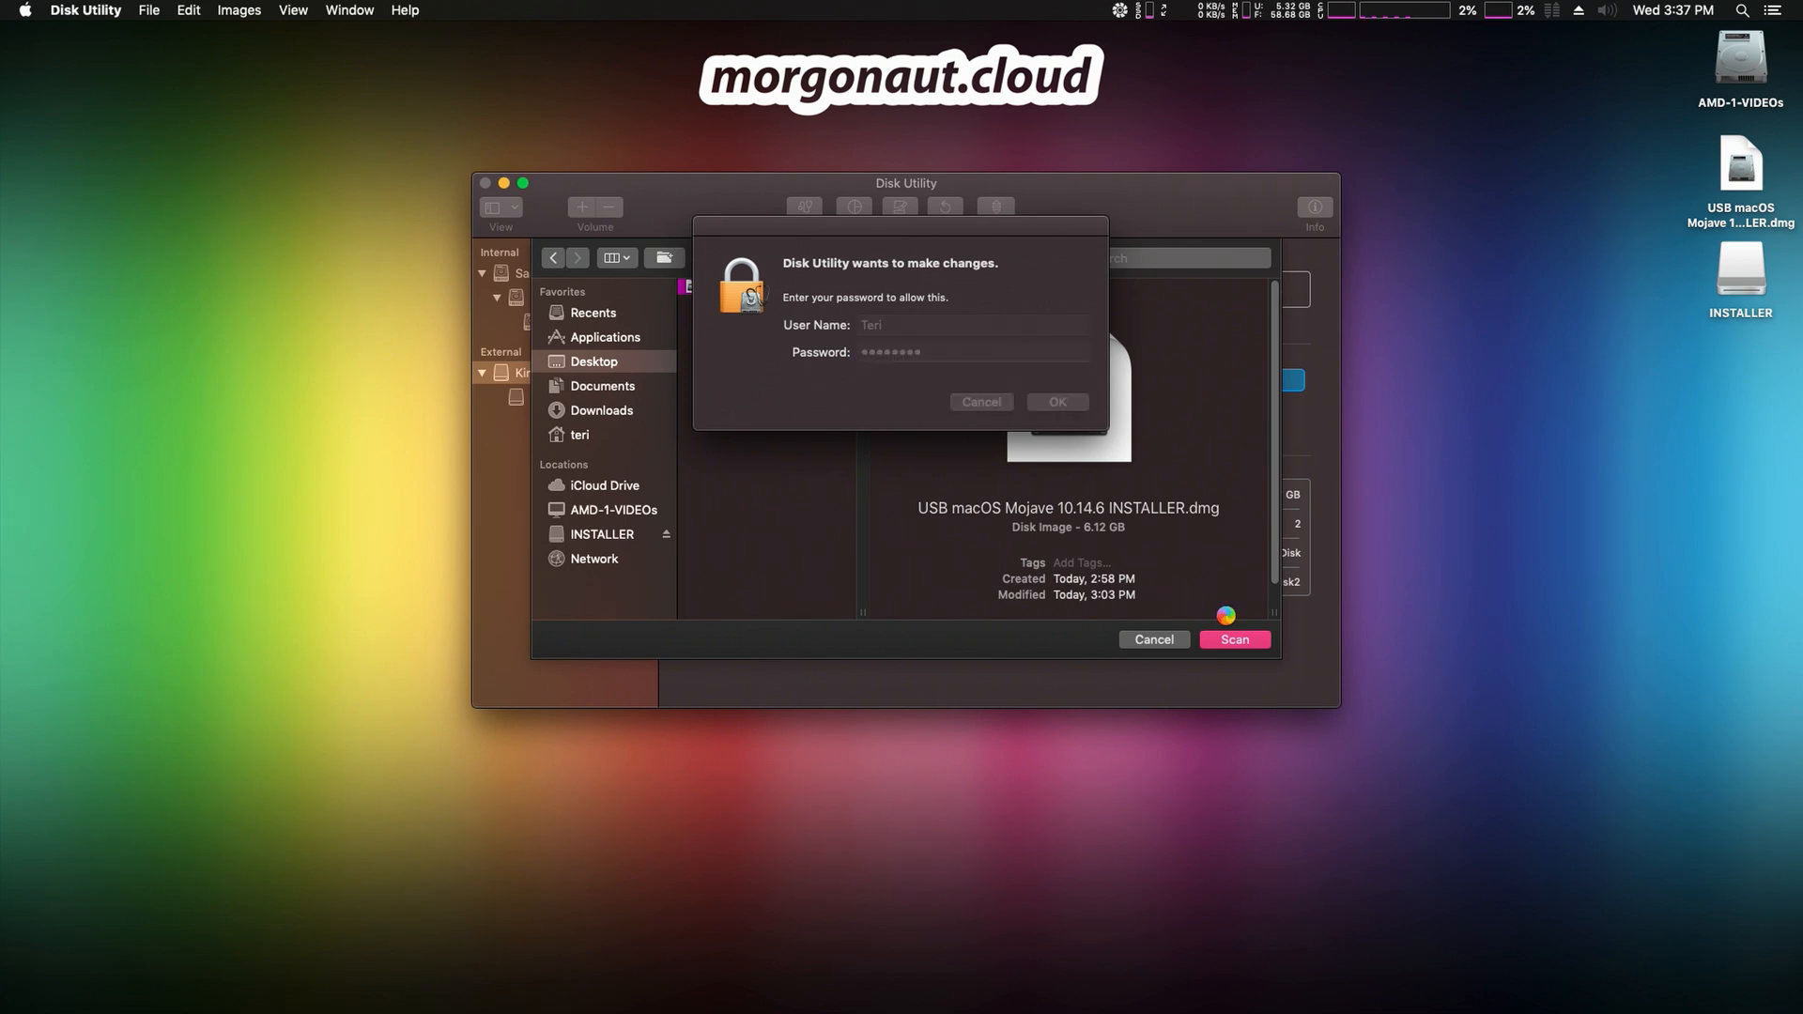
{"action": "left_click", "coordinate": [1058, 402]}
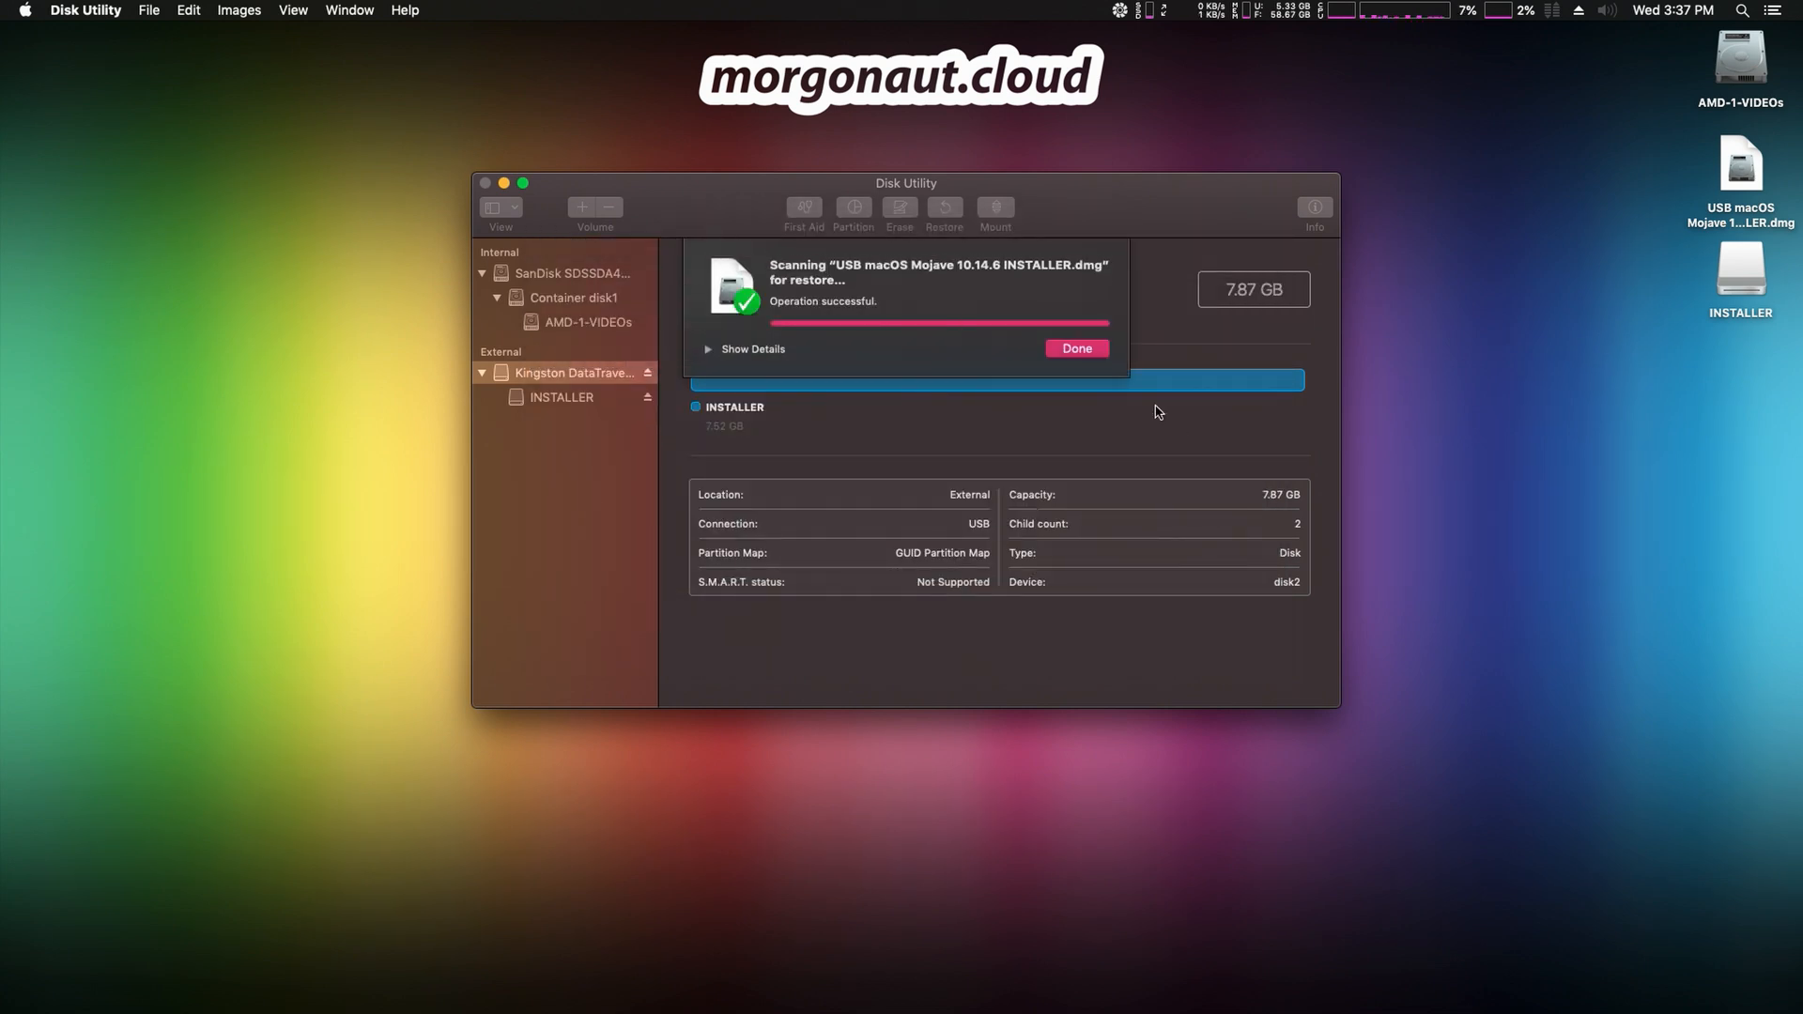
{"action": "left_click", "coordinate": [1077, 347]}
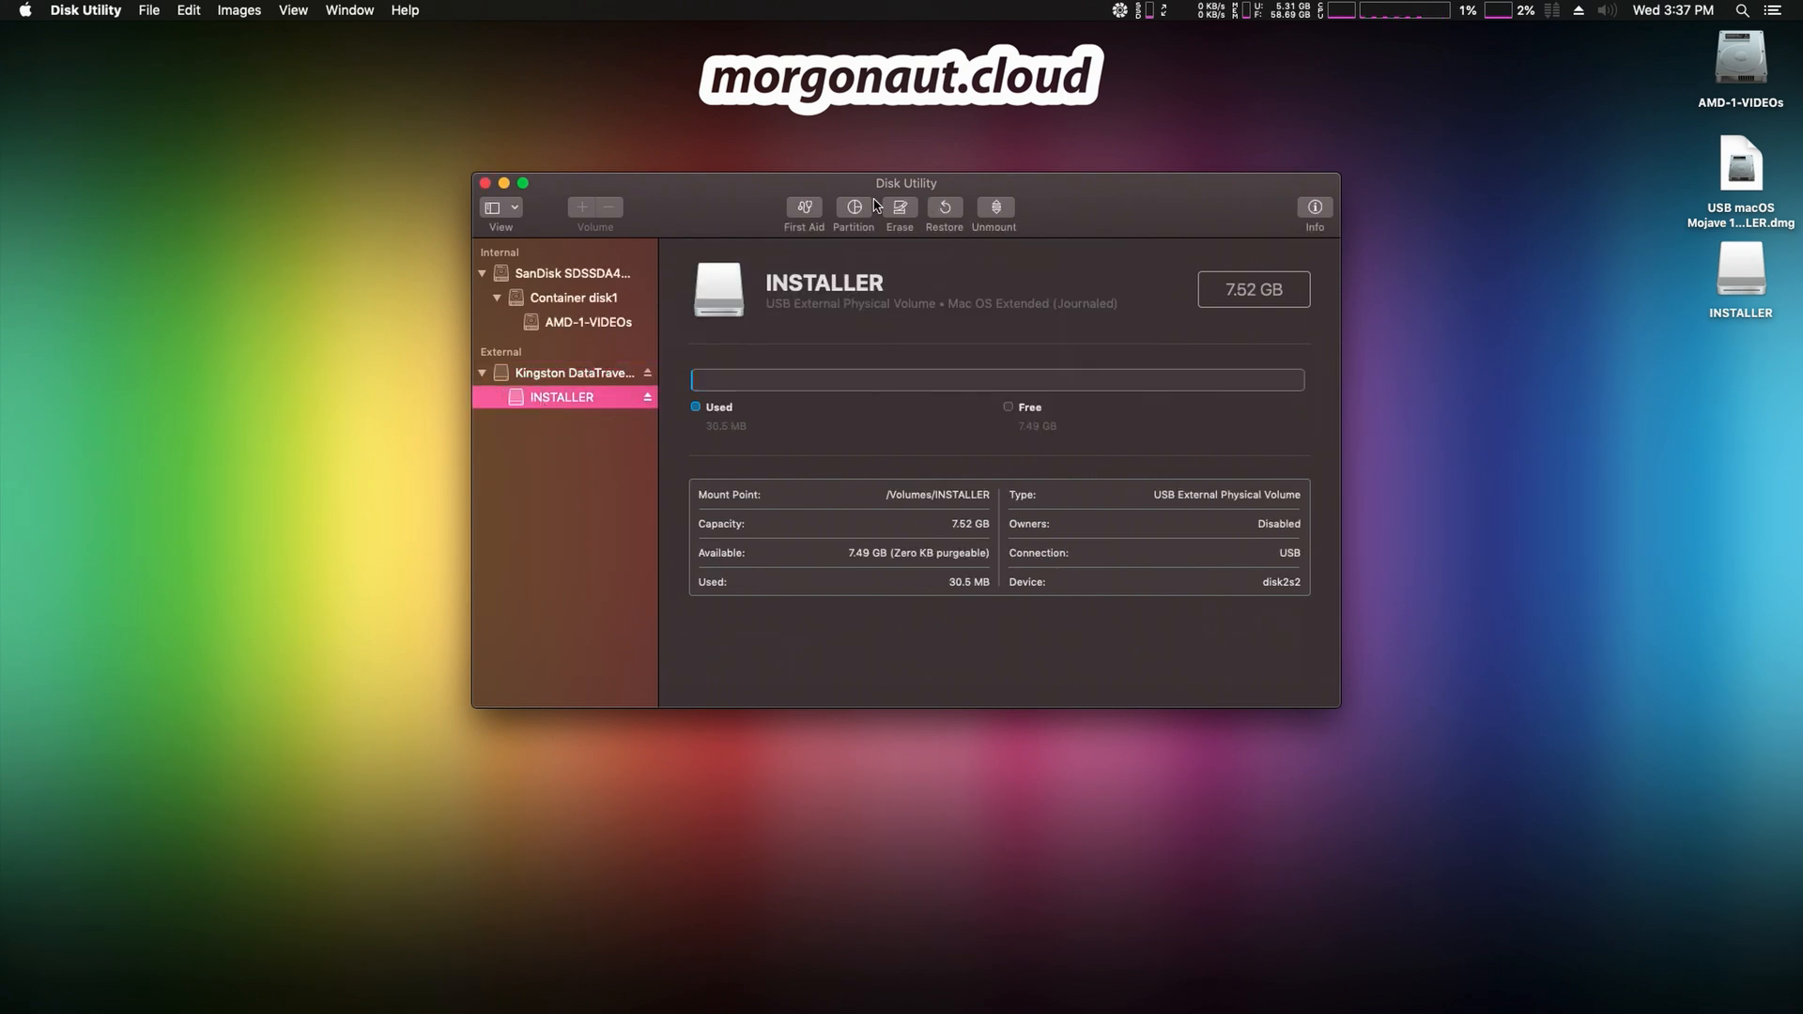
Restore the INSTALLER volume from the USB macOS Mojave 10.14.6 INSTALLER.dmg image.
{"action": "left_click", "coordinate": [943, 209]}
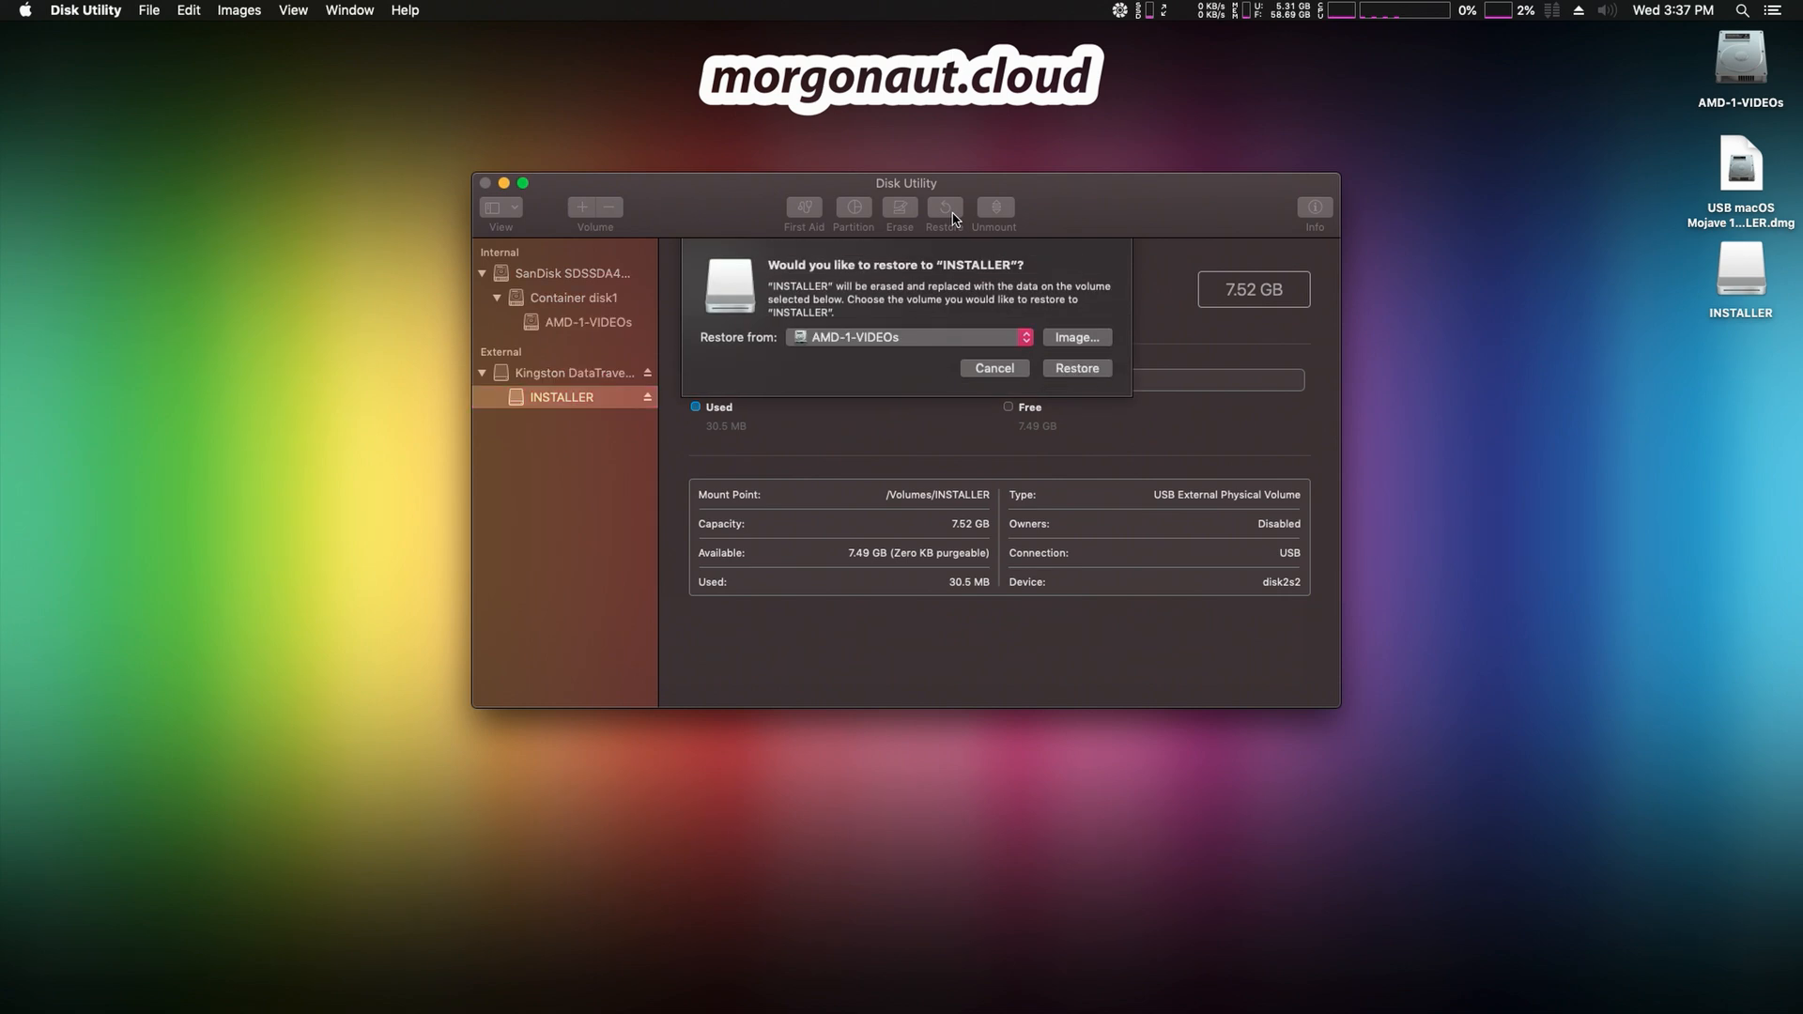
{"action": "left_click", "coordinate": [1077, 338]}
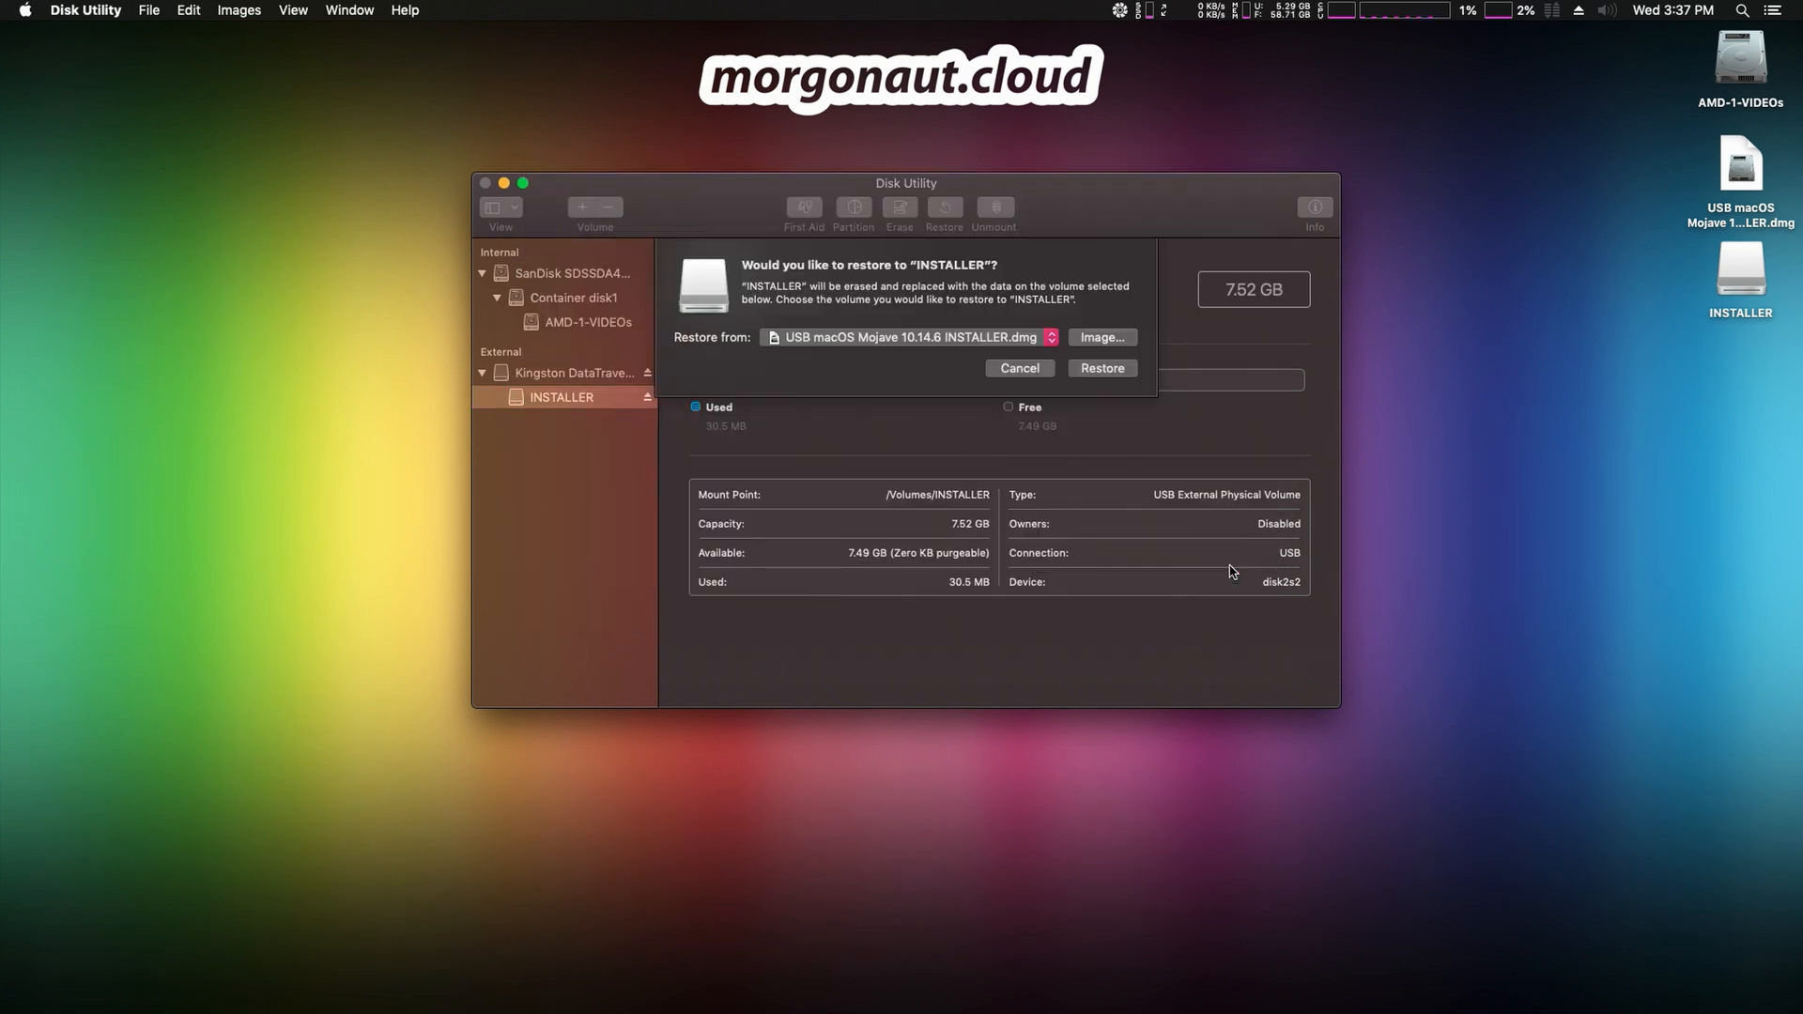
{"action": "mouse_move", "coordinate": [966, 271]}
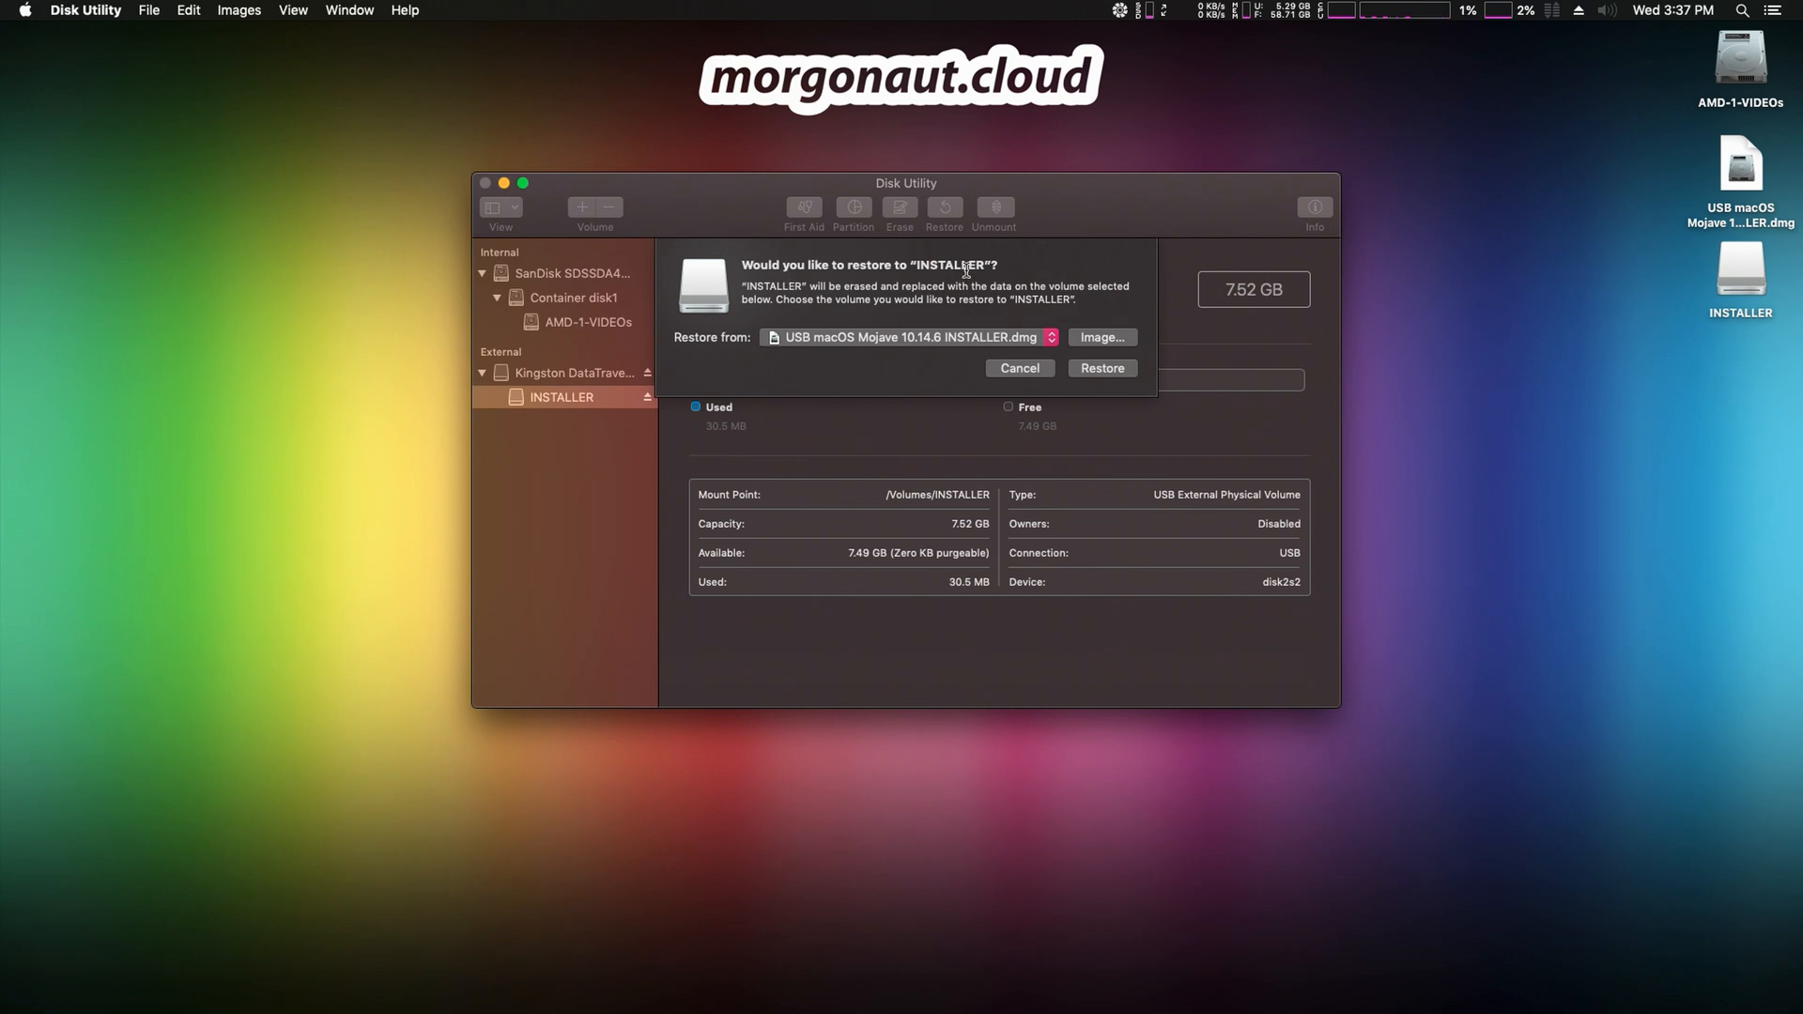
{"action": "mouse_move", "coordinate": [1093, 387]}
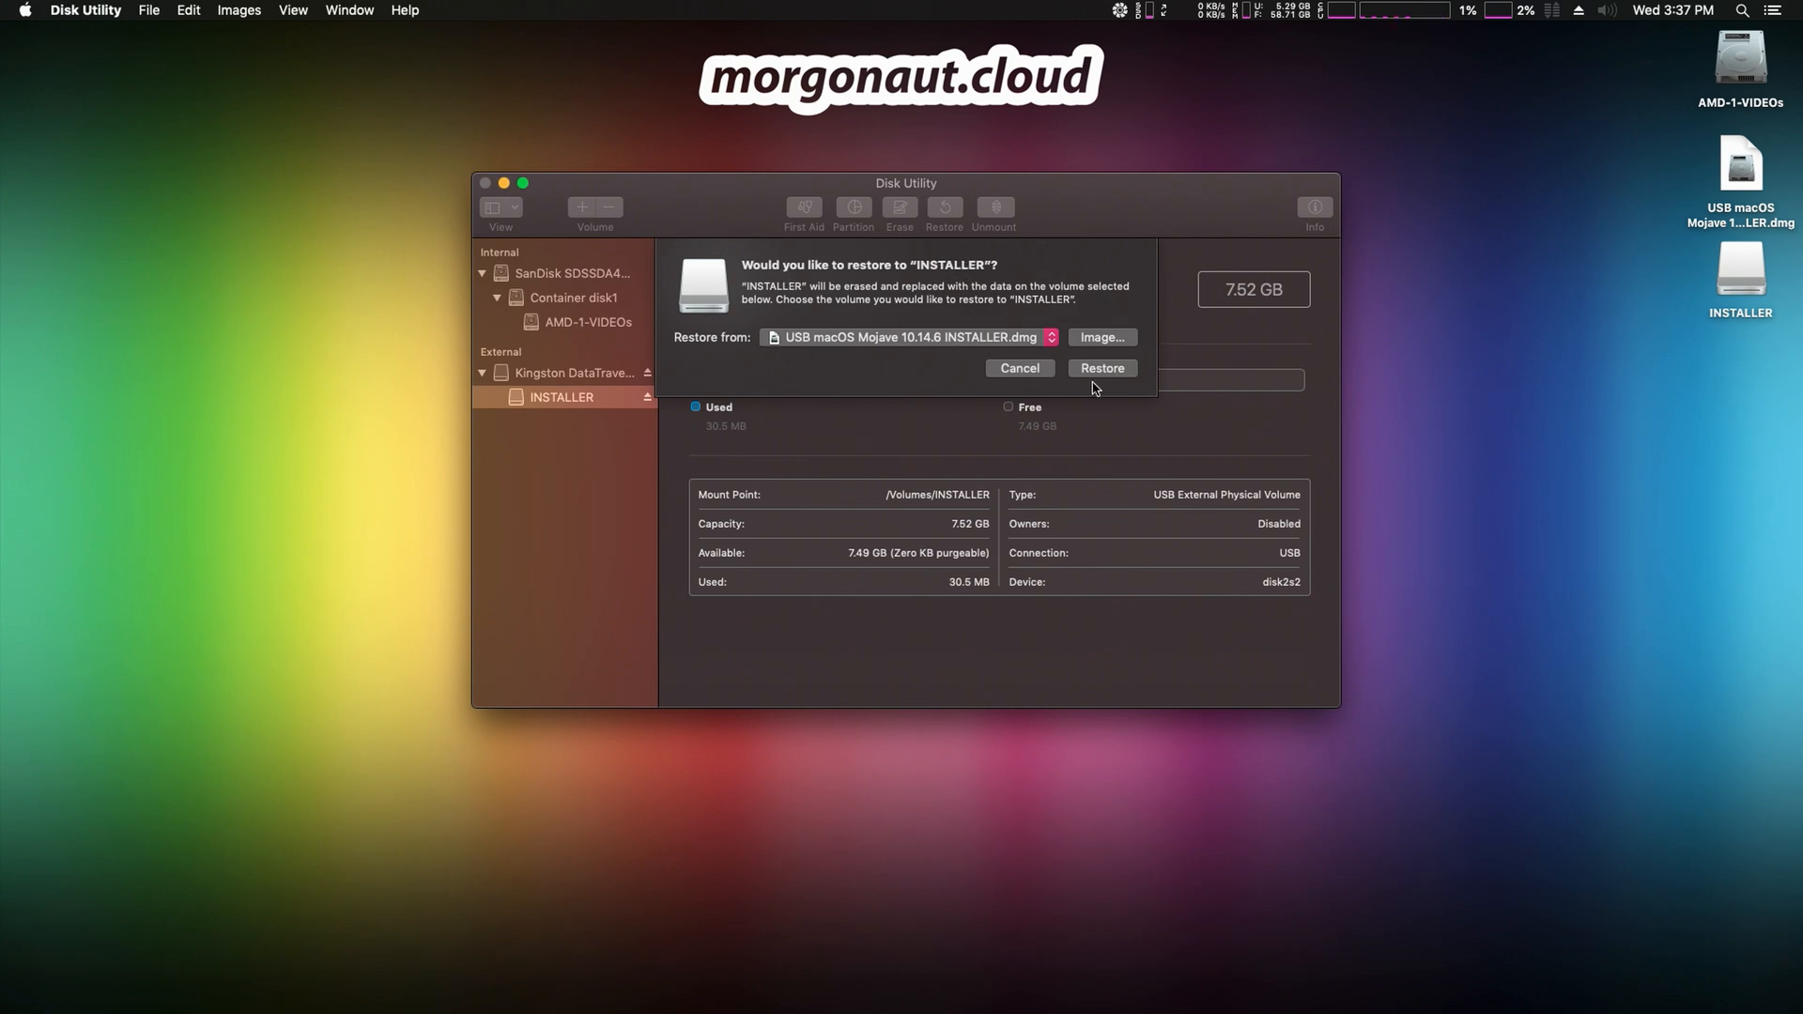
{"action": "left_click", "coordinate": [1101, 368]}
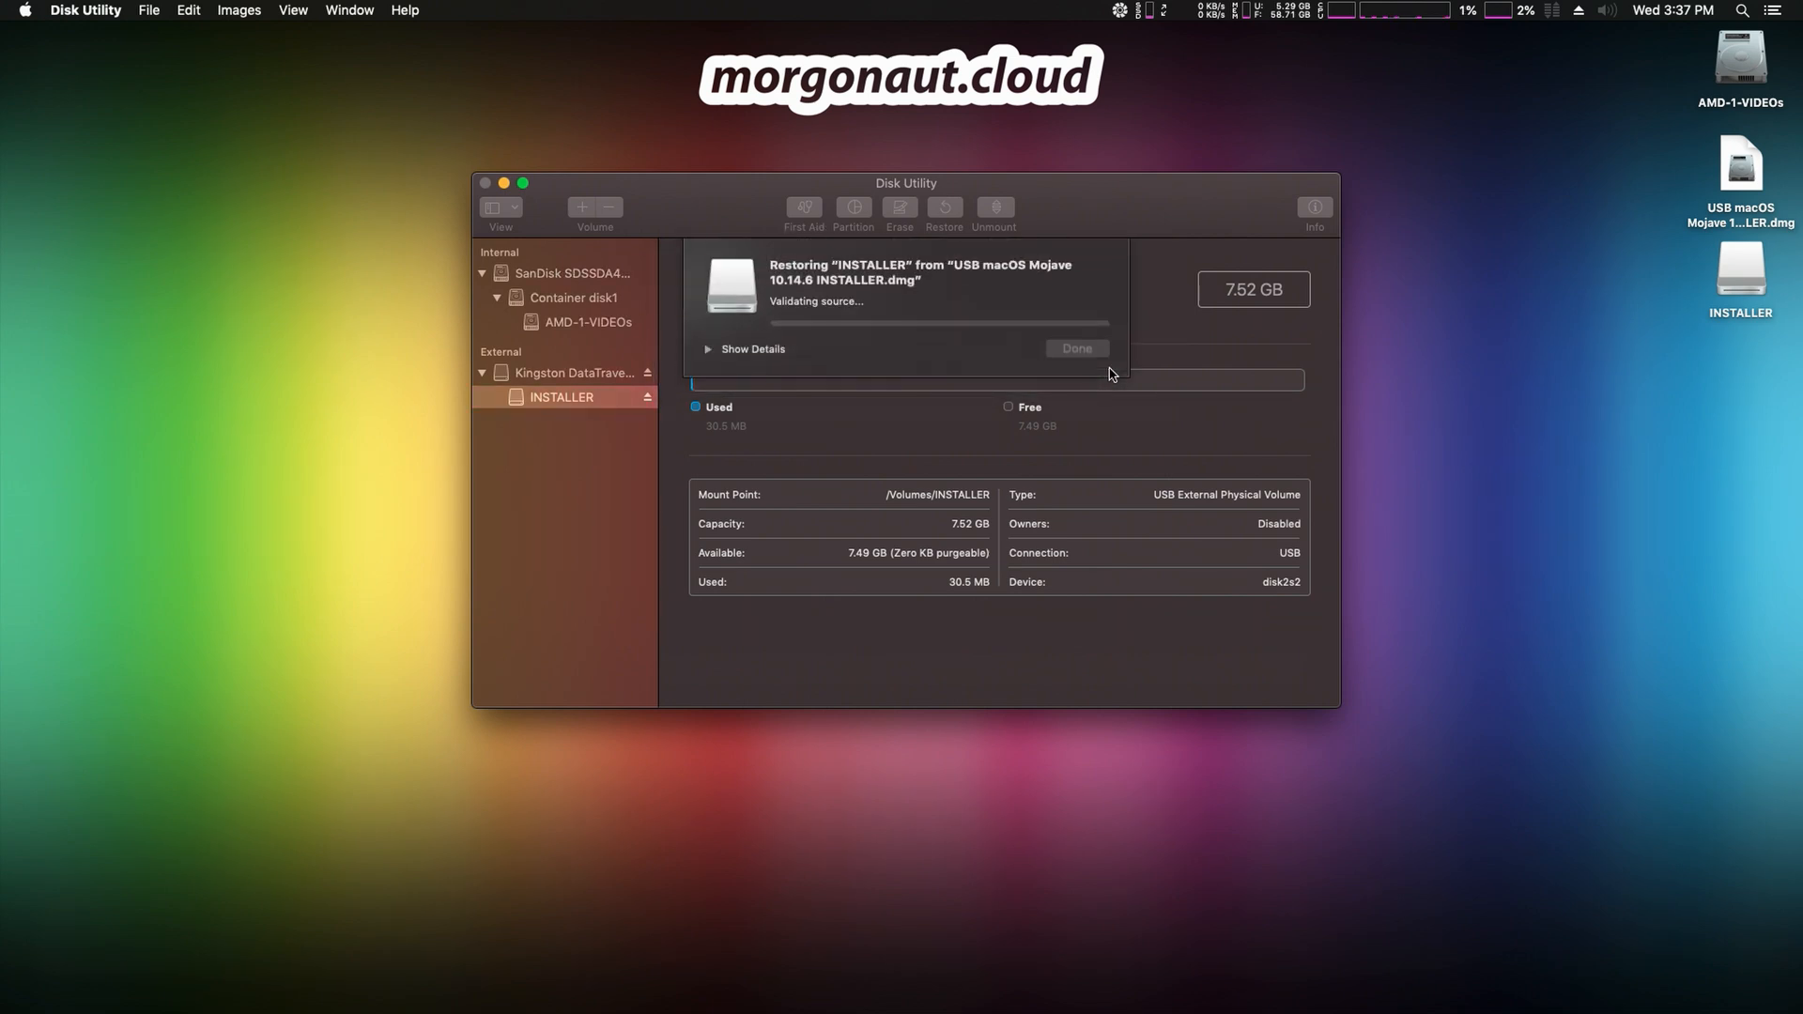